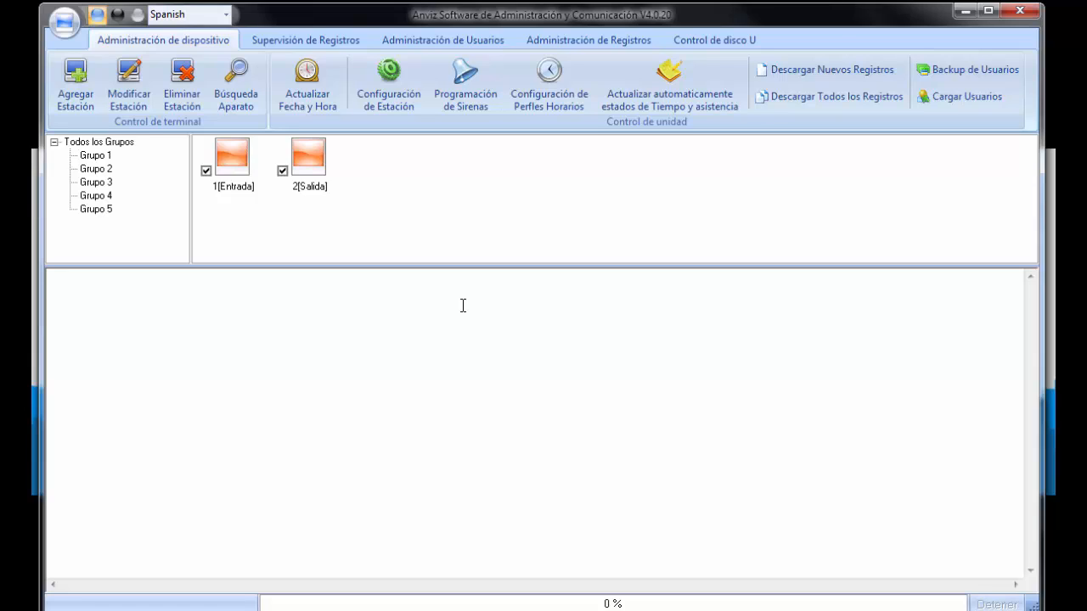
pyautogui.moveTo(381, 272)
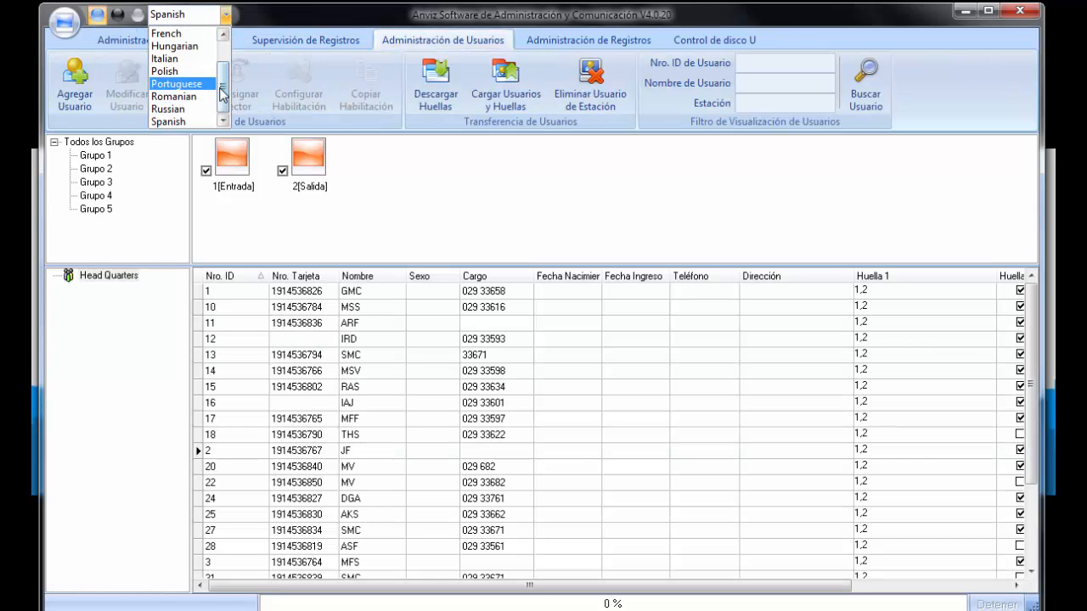
# Switch AIM Standard's interface to English and review the employee fingerprint enrollment columns.
pyautogui.click(177, 14)
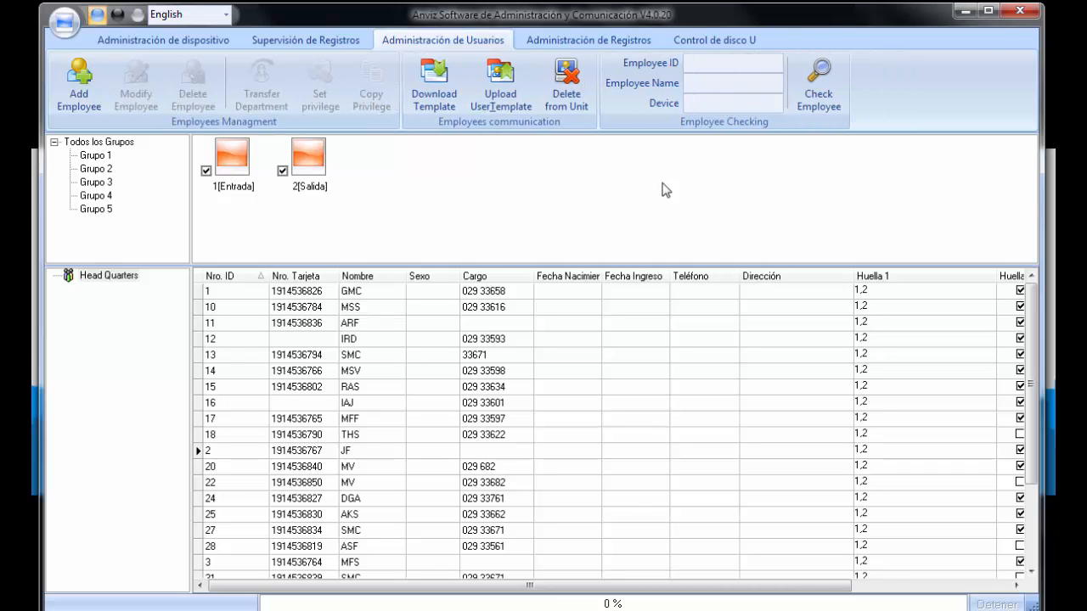
pyautogui.click(189, 14)
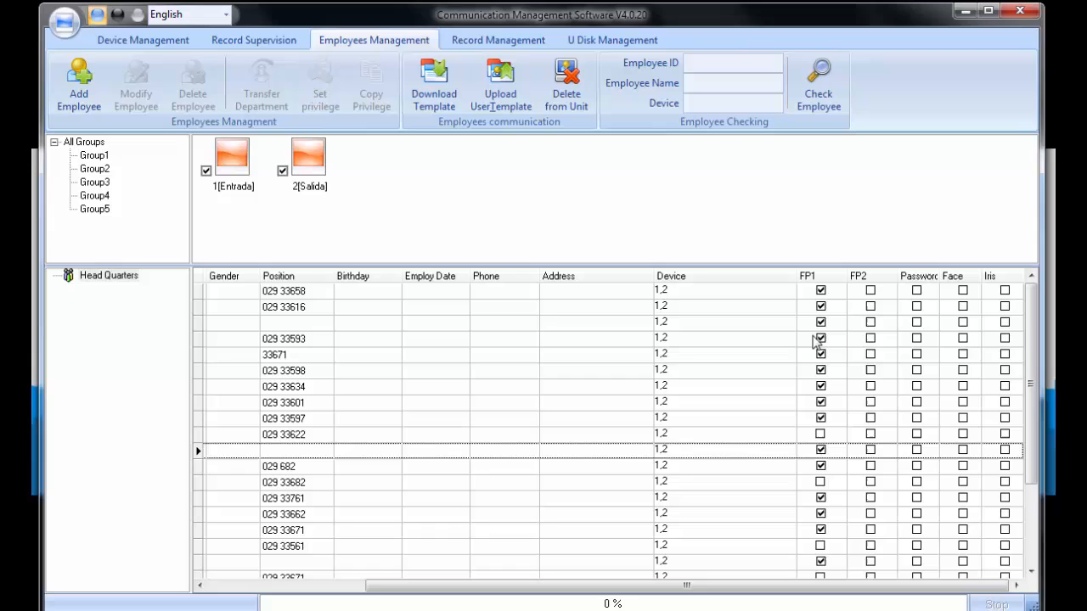
pyautogui.scroll(-3)
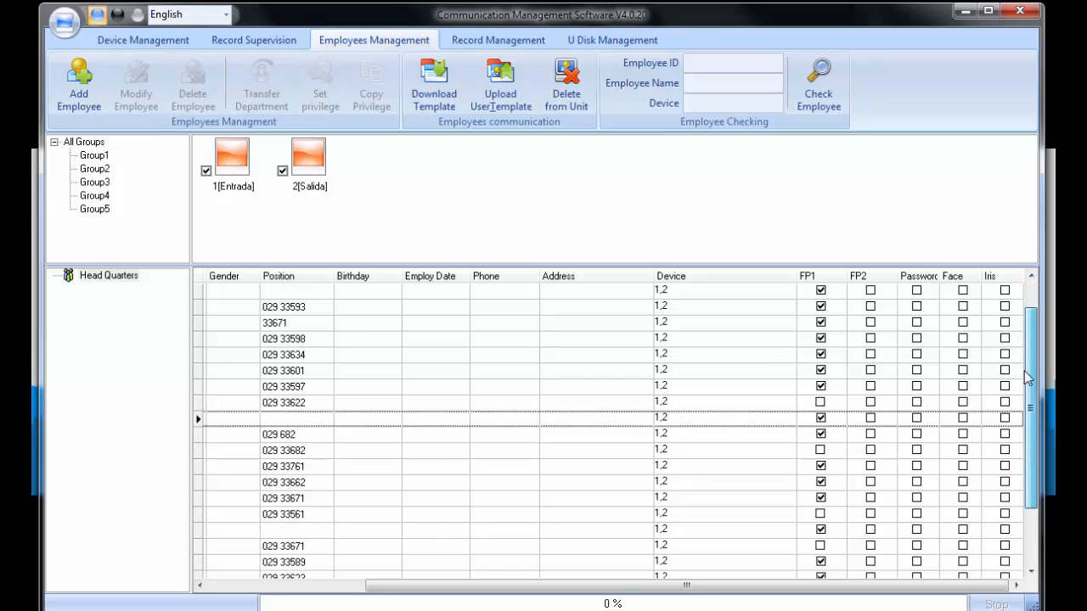
pyautogui.scroll(-3)
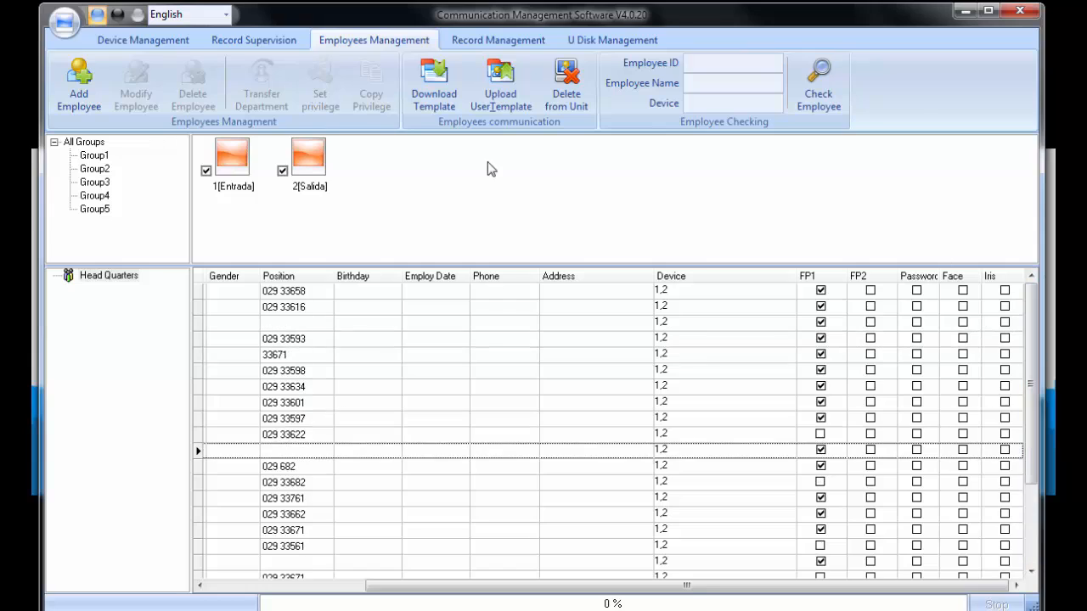
pyautogui.moveTo(452, 248)
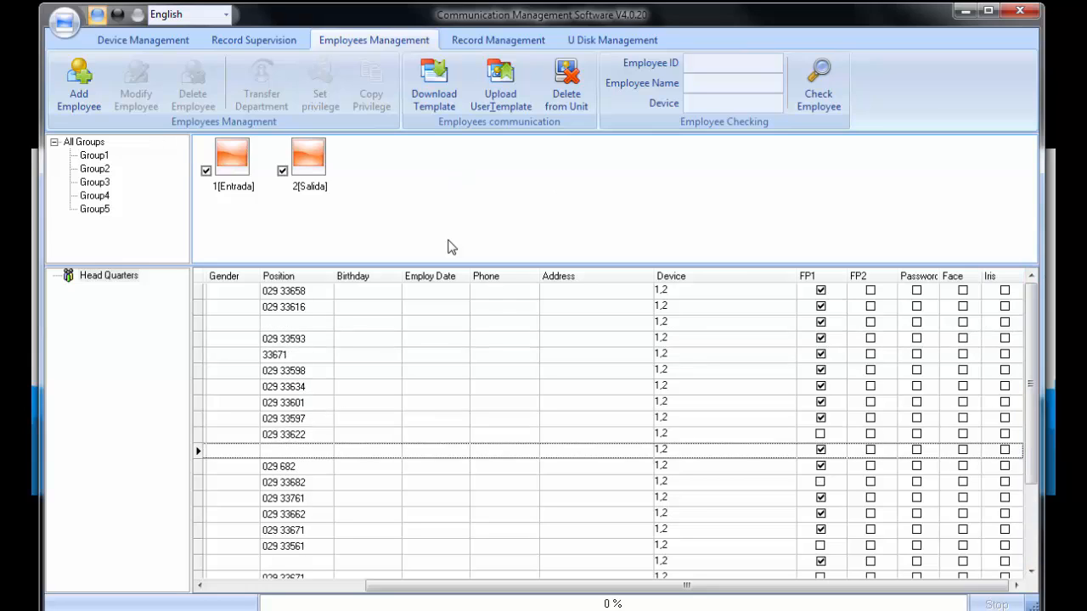
pyautogui.moveTo(441, 218)
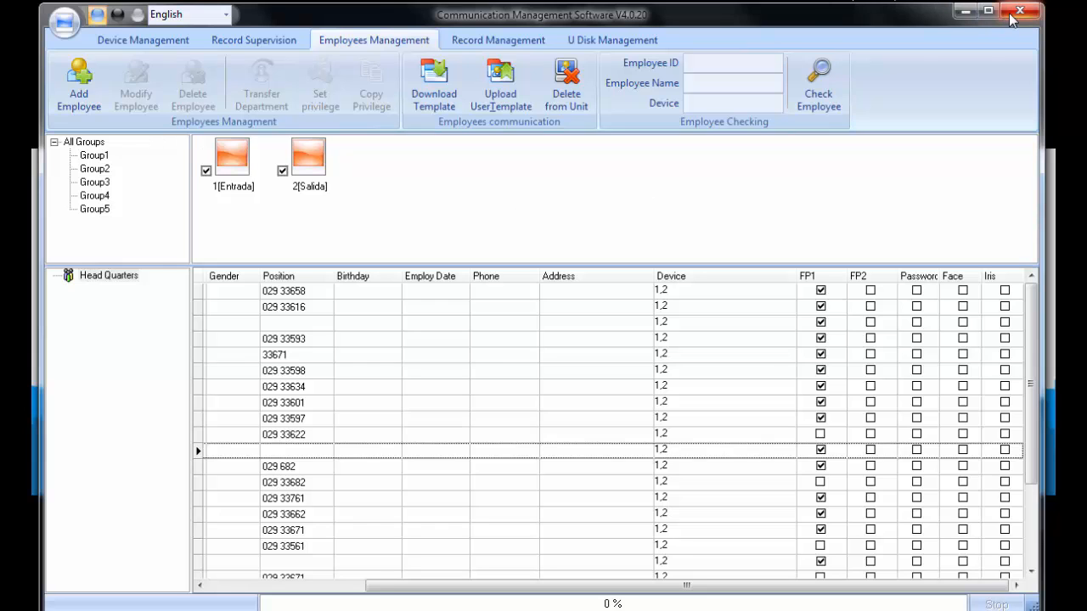
# Close AIM Standard and confirm the exit prompt.
pyautogui.click(1019, 10)
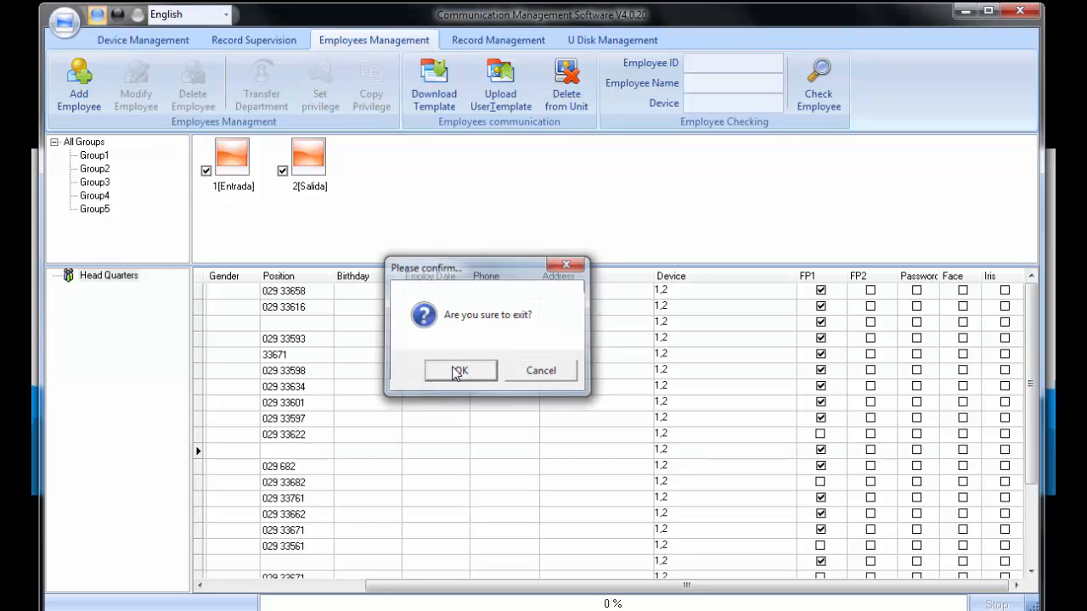
pyautogui.click(458, 370)
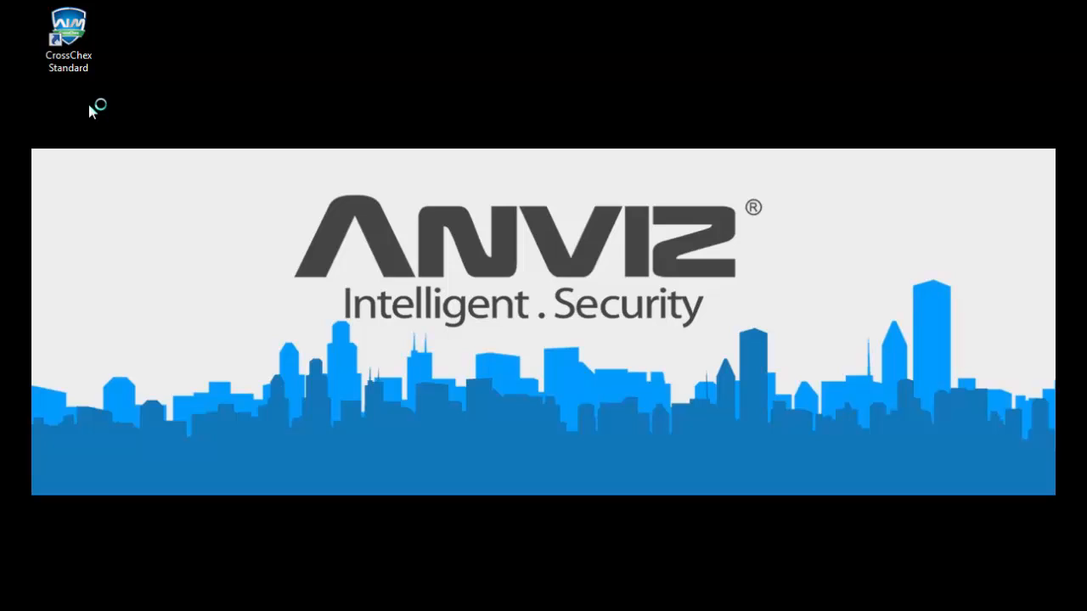
pyautogui.moveTo(295, 109)
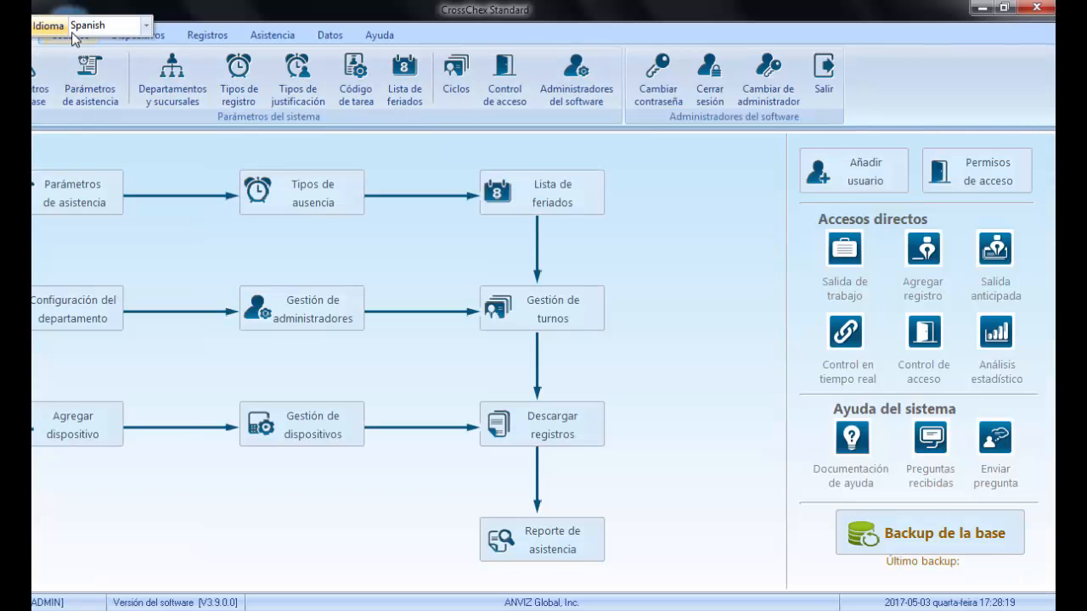
# Switch CrossChex to English and view the empty User and Record pages.
pyautogui.click(146, 26)
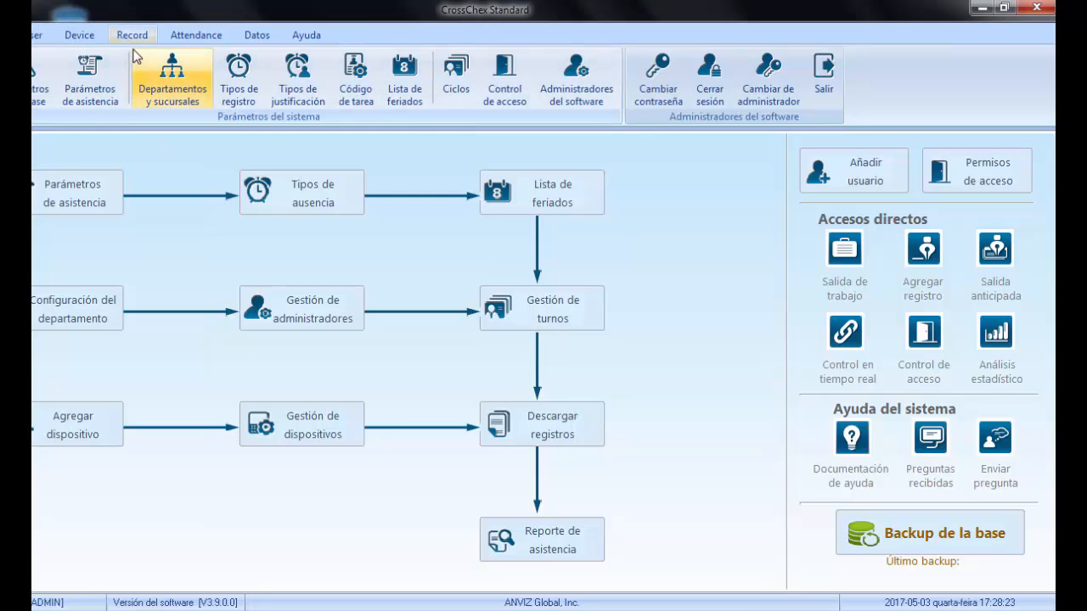
pyautogui.click(78, 34)
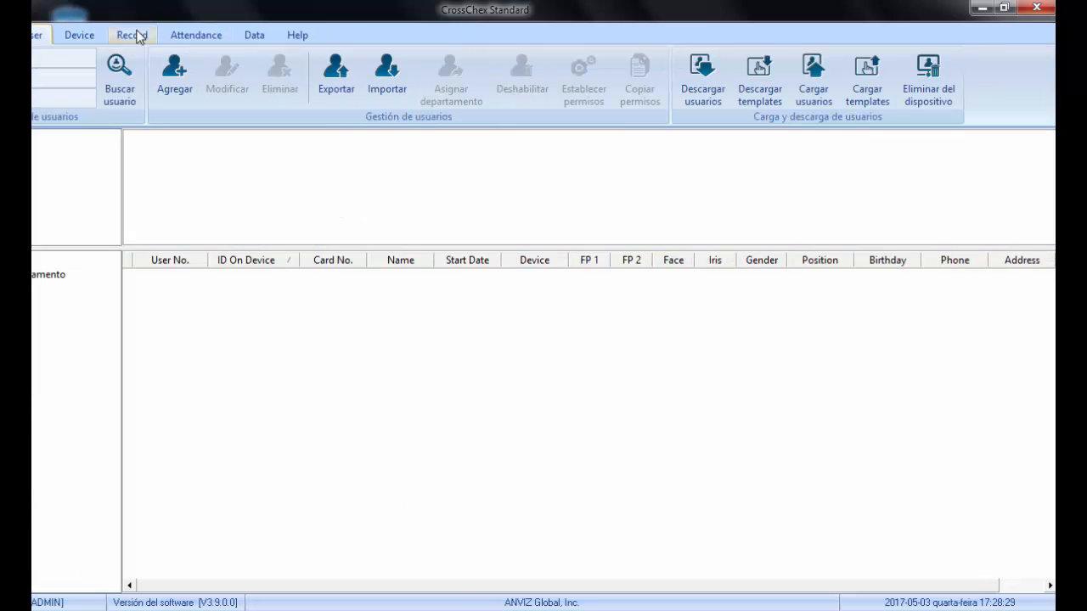
pyautogui.click(133, 34)
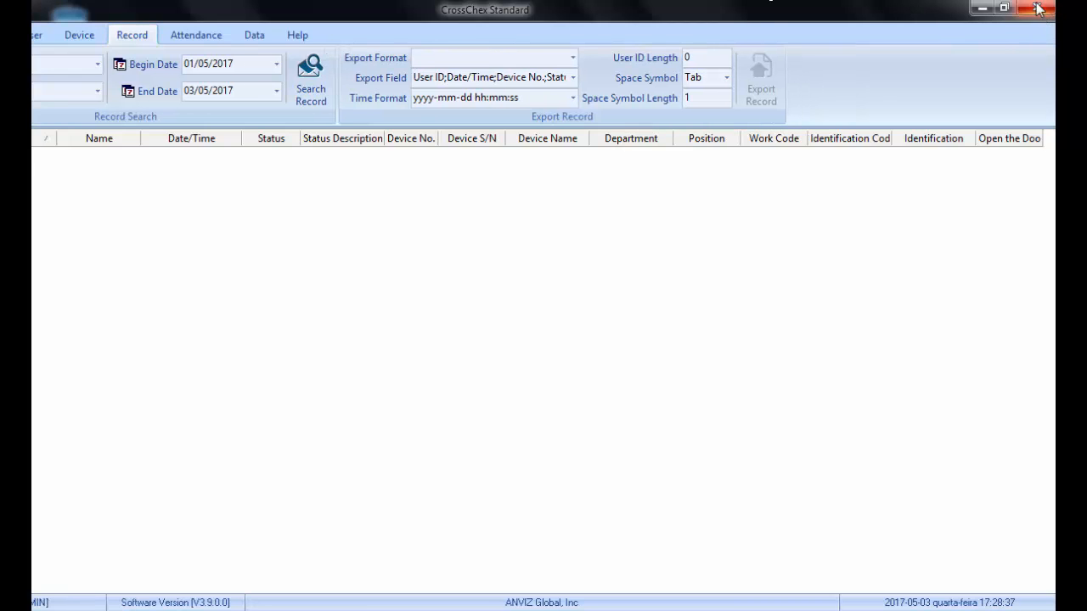
# Exit CrossChex Standard, confirming with Yes.
pyautogui.click(1036, 7)
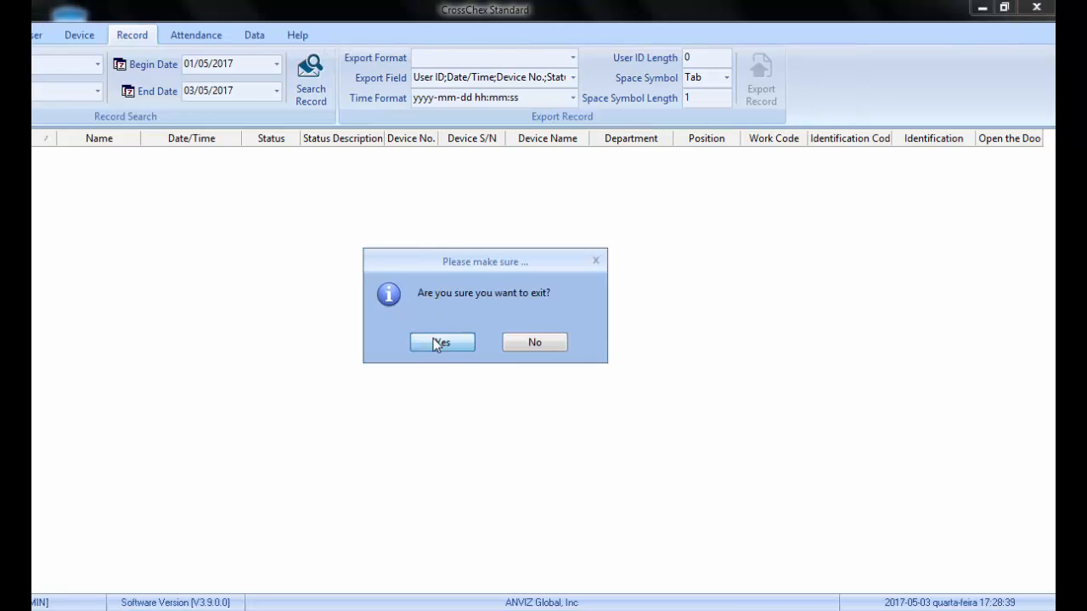
pyautogui.click(441, 343)
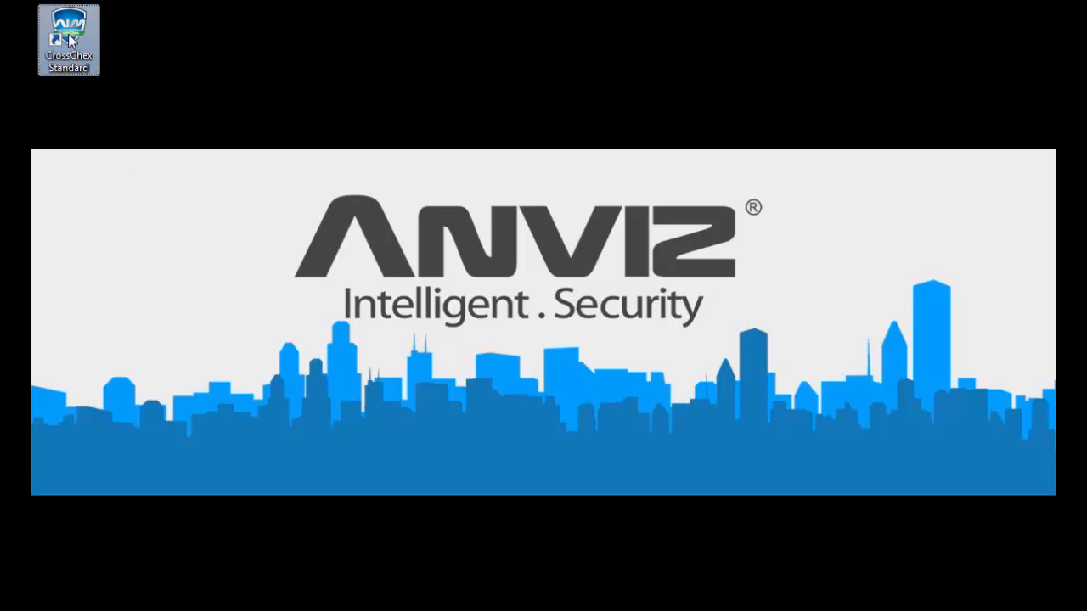
# Open the CrossChex Standard install folder and launch the DBMove migration tool.
pyautogui.rightClick(68, 37)
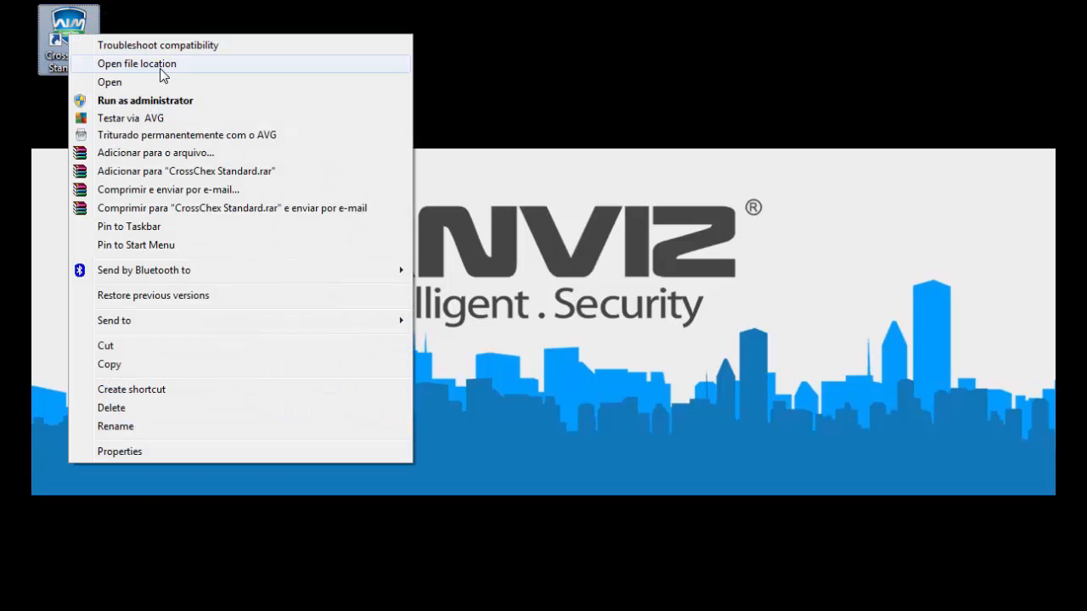
pyautogui.click(136, 64)
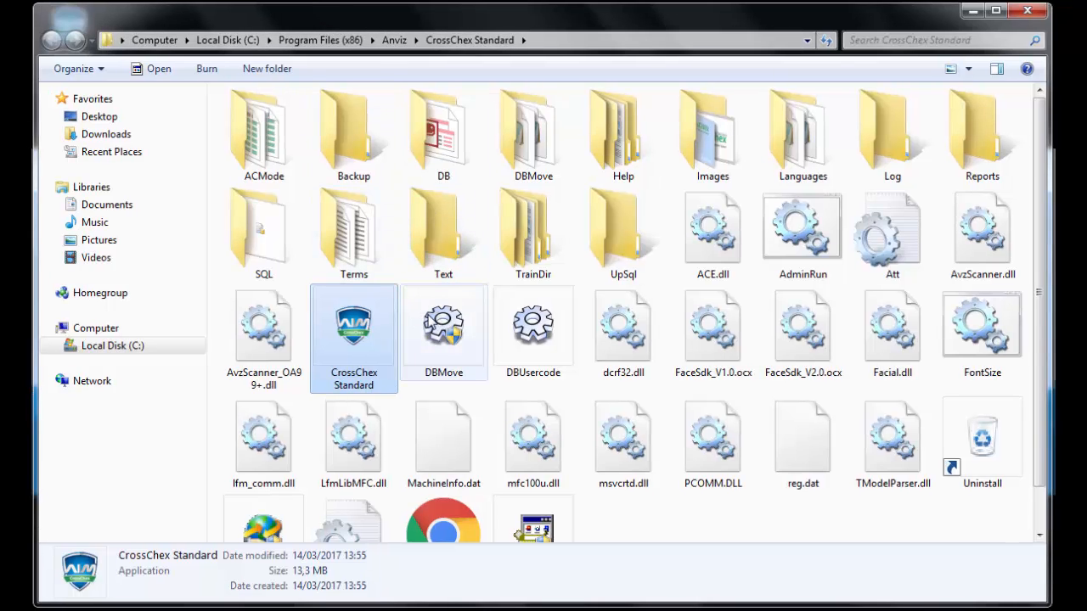
pyautogui.click(444, 326)
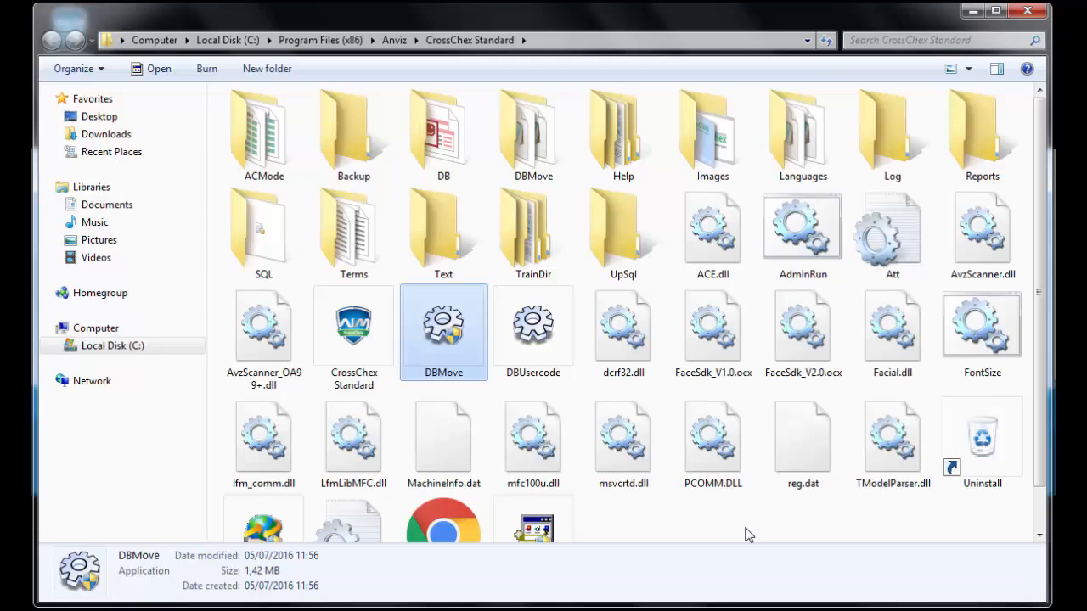
pyautogui.moveTo(479, 341)
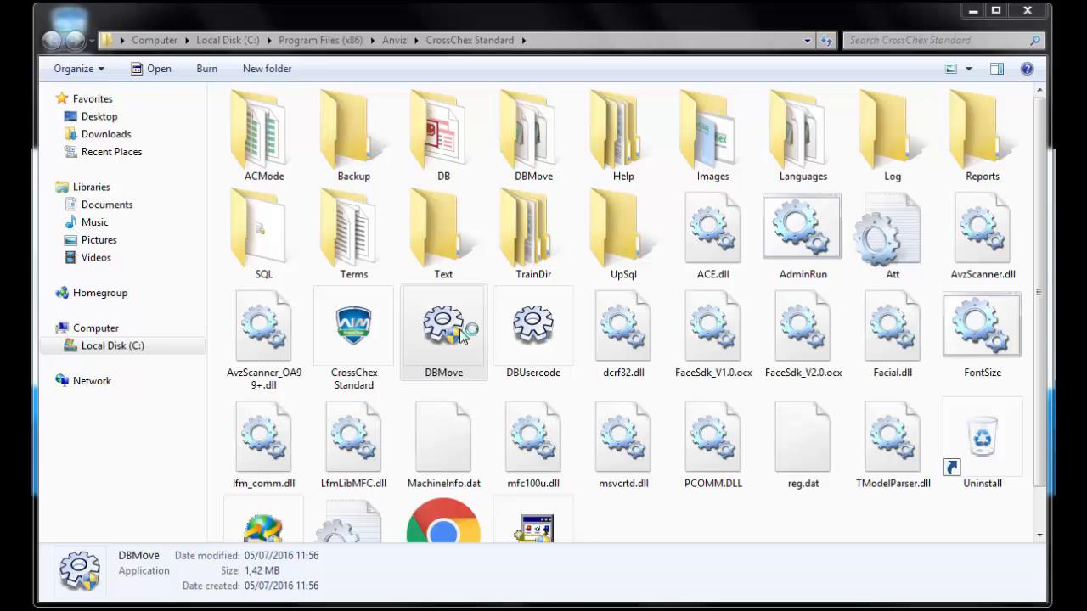
pyautogui.doubleClick(443, 326)
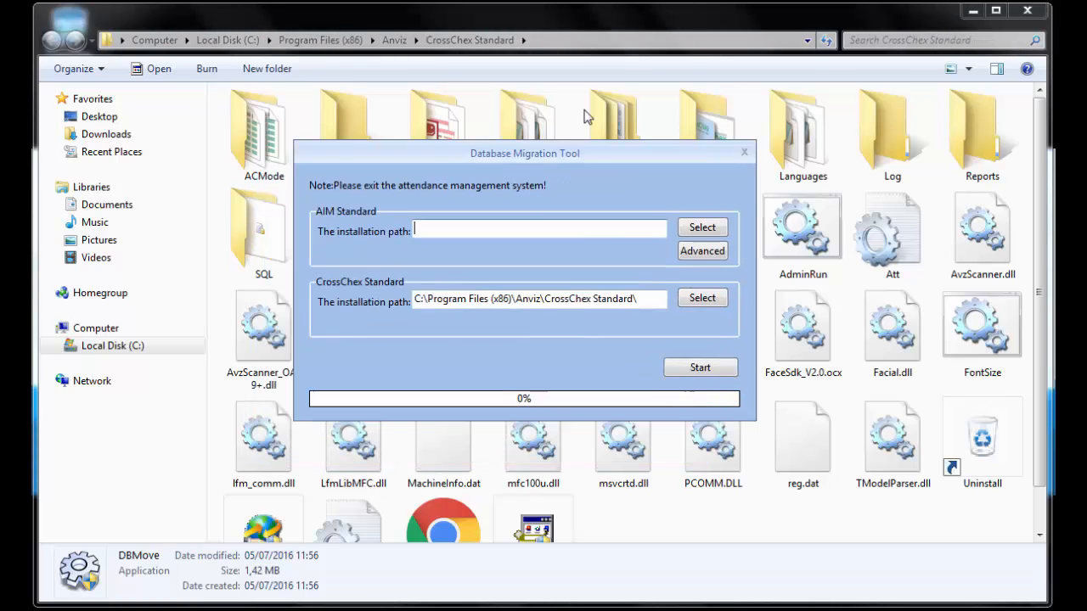
# Set the AIM Standard installation path to C:\ANVIZ\Software\4.0.20\standard\.
pyautogui.moveTo(523, 153); pyautogui.dragTo(581, 64)
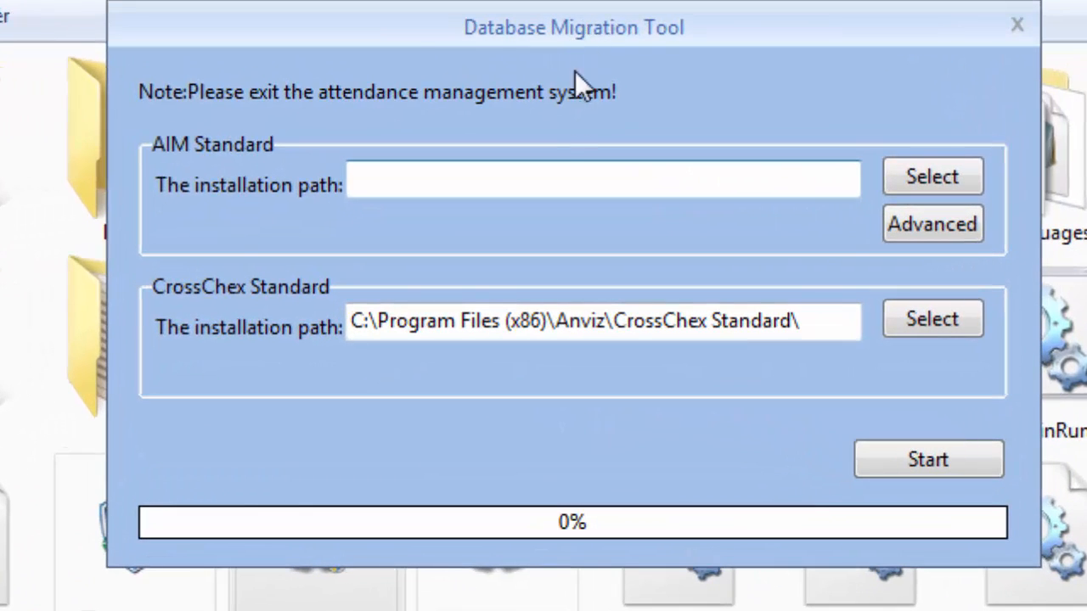
pyautogui.moveTo(729, 162)
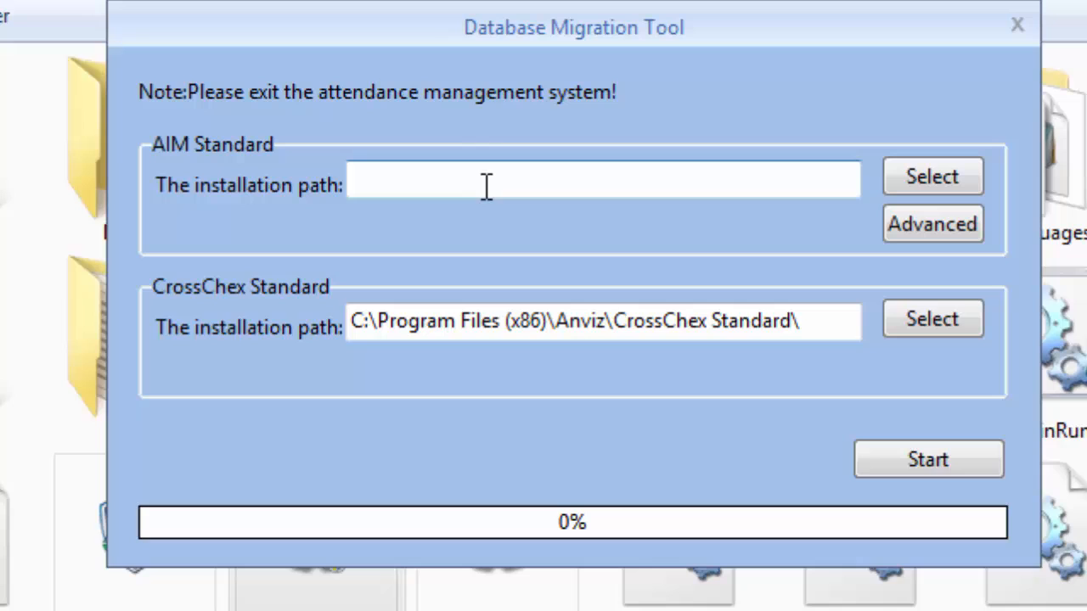
pyautogui.moveTo(374, 197)
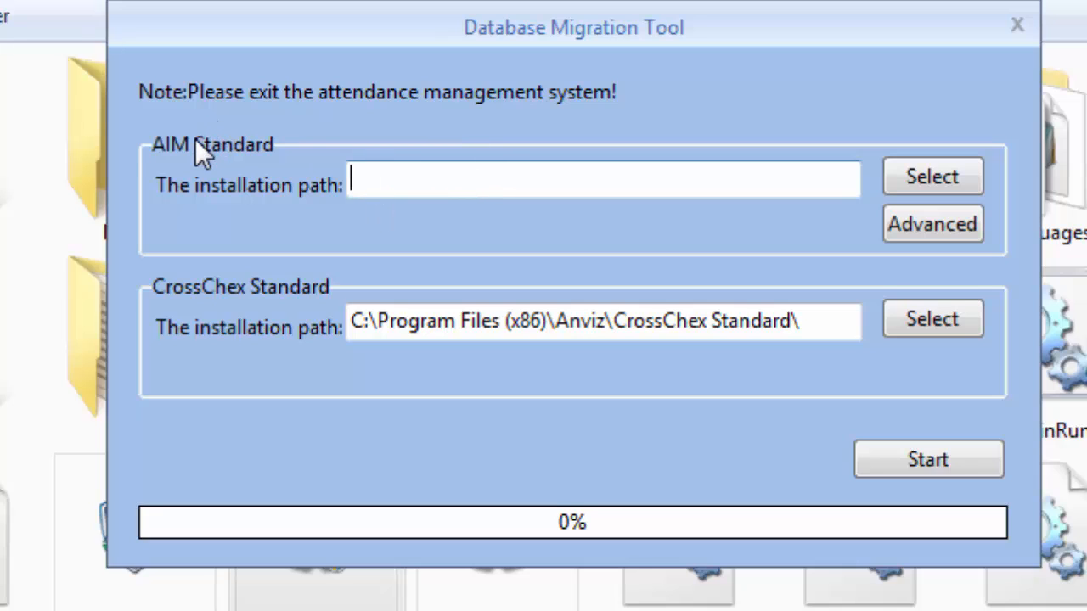
pyautogui.moveTo(679, 258)
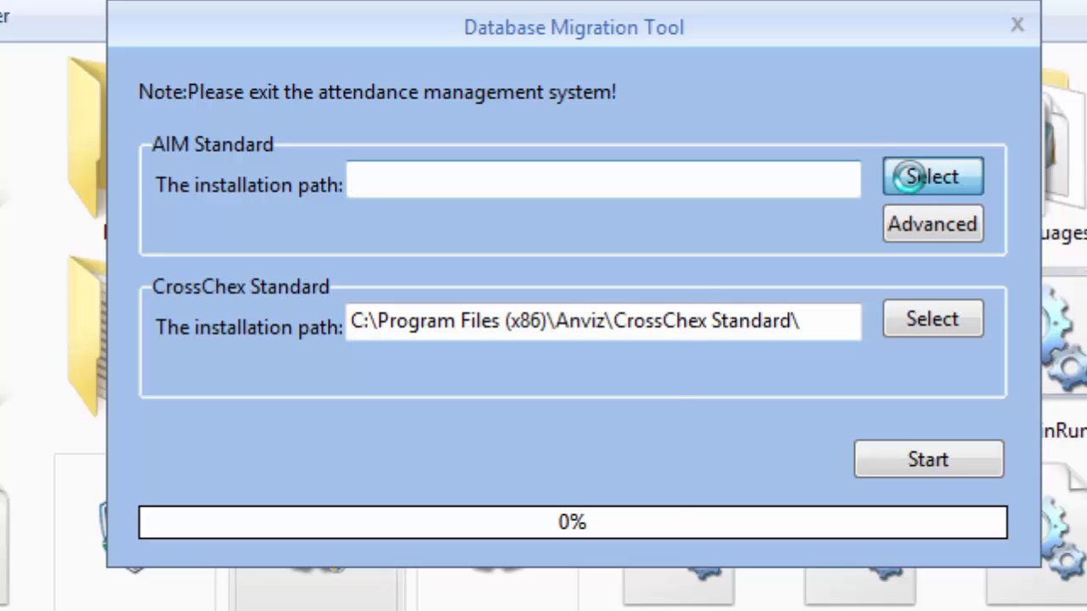
pyautogui.click(933, 175)
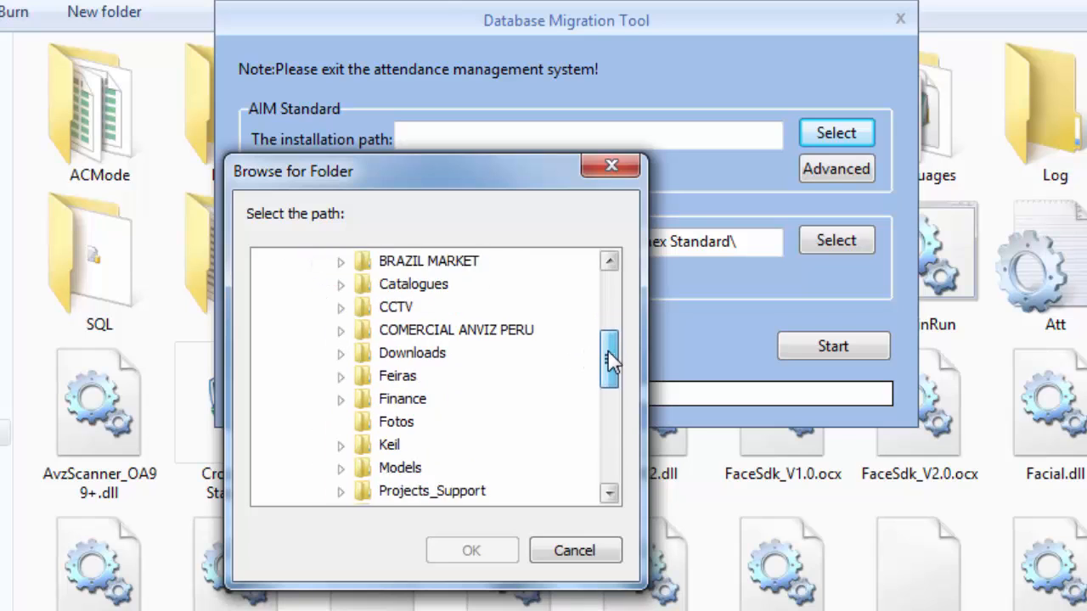
pyautogui.scroll(-3)
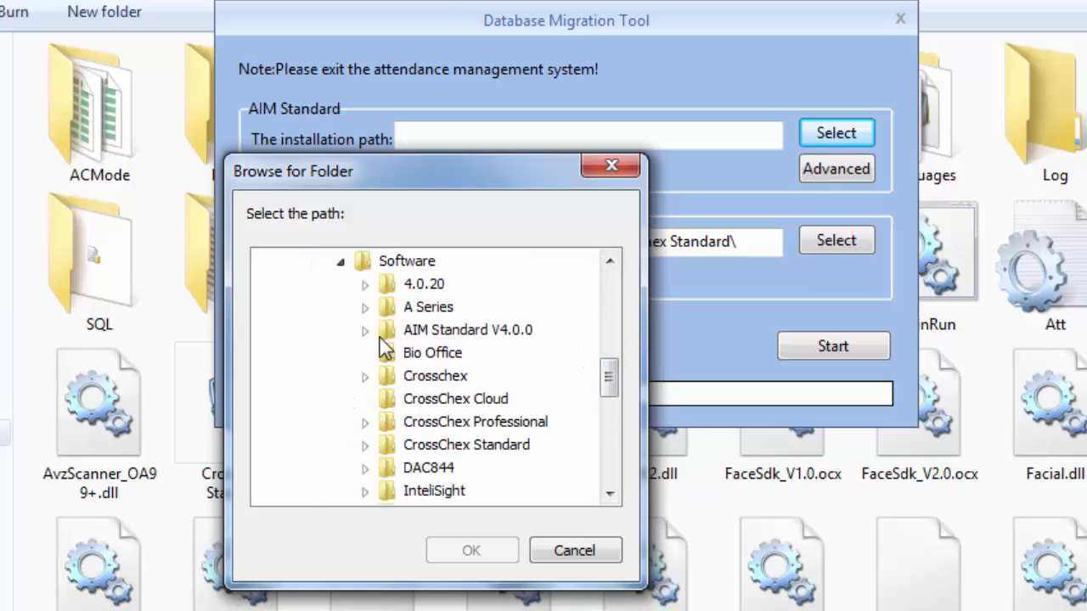
pyautogui.click(365, 284)
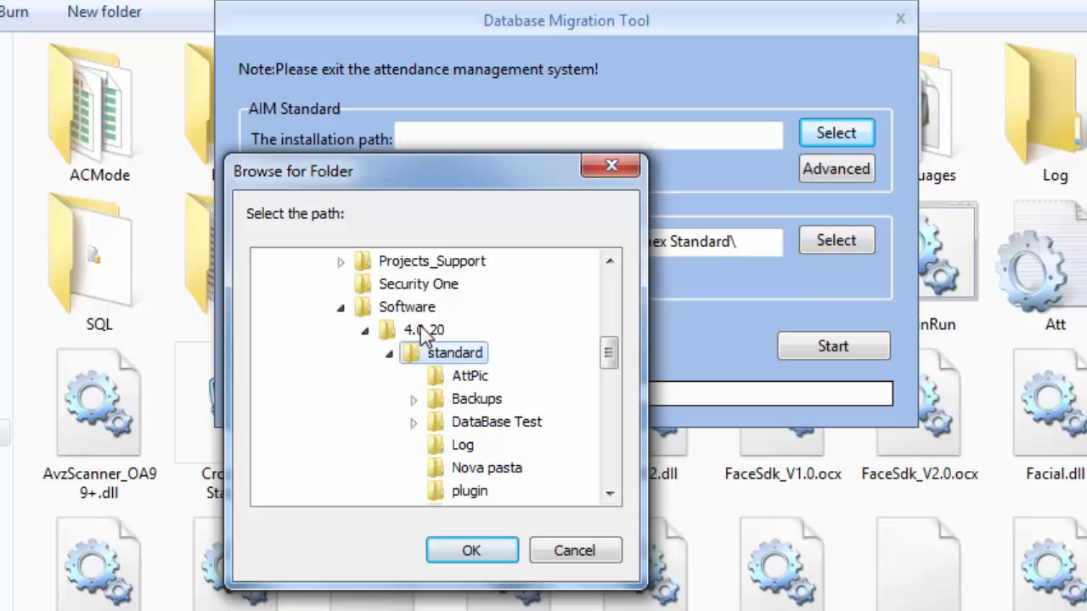
pyautogui.click(472, 551)
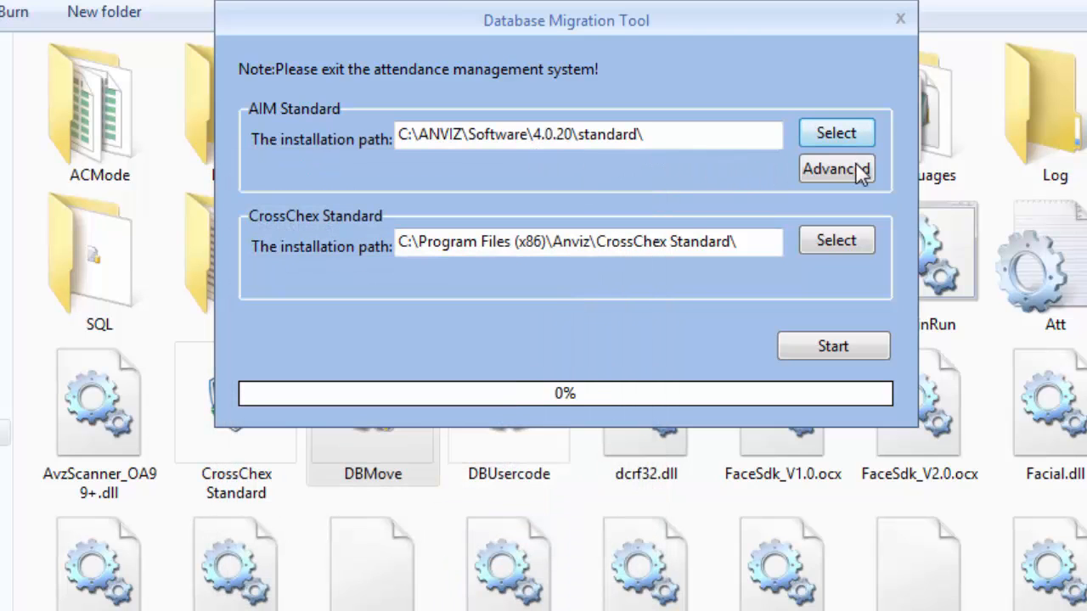
# Reveal the advanced AIM Standard options and start browsing for the template folder.
pyautogui.click(836, 168)
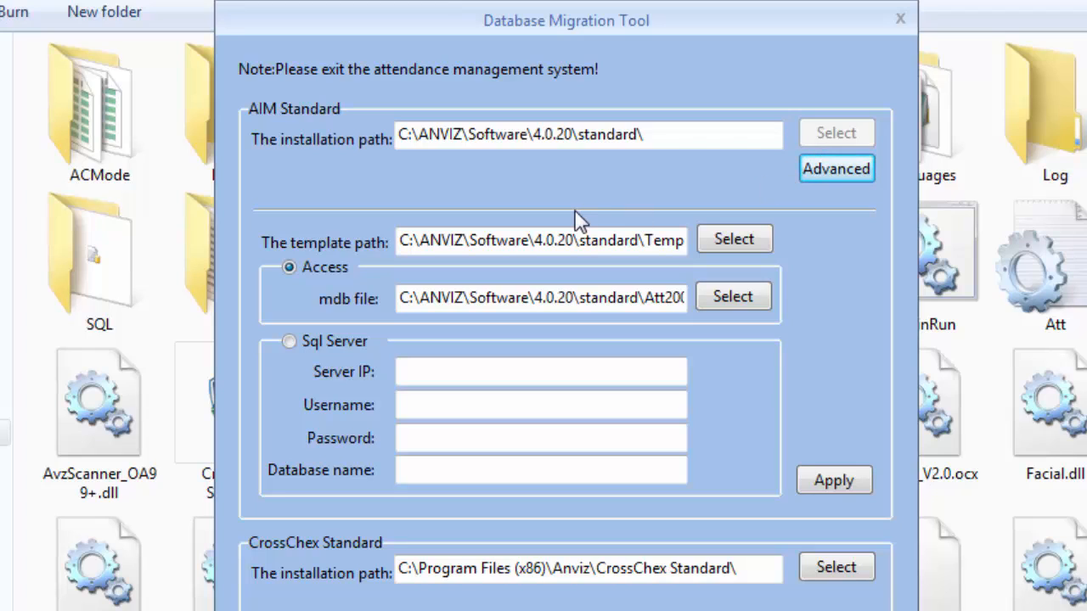
pyautogui.click(540, 298)
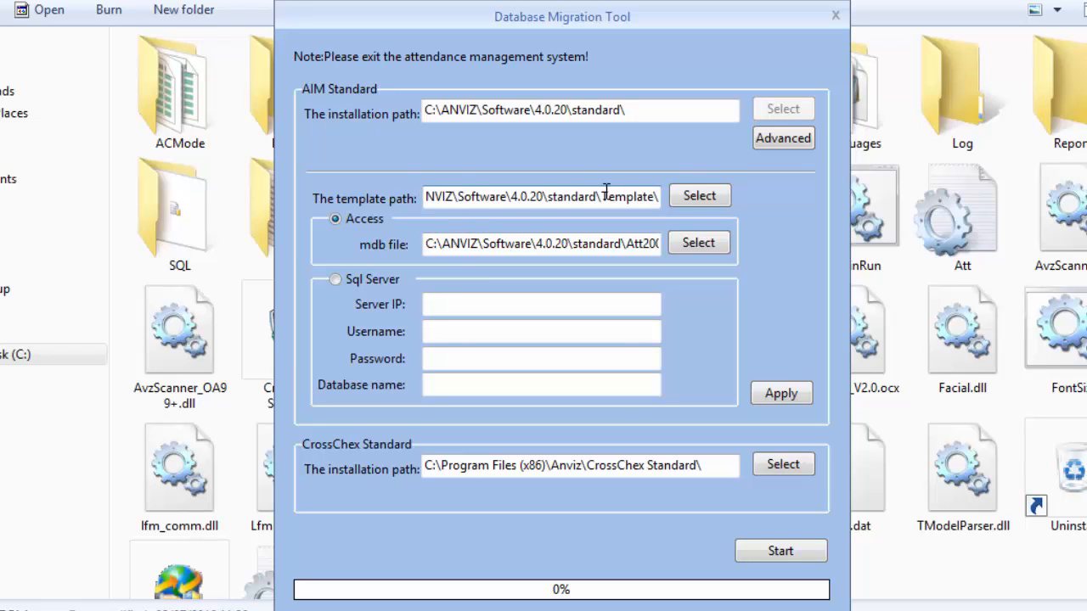
pyautogui.click(700, 196)
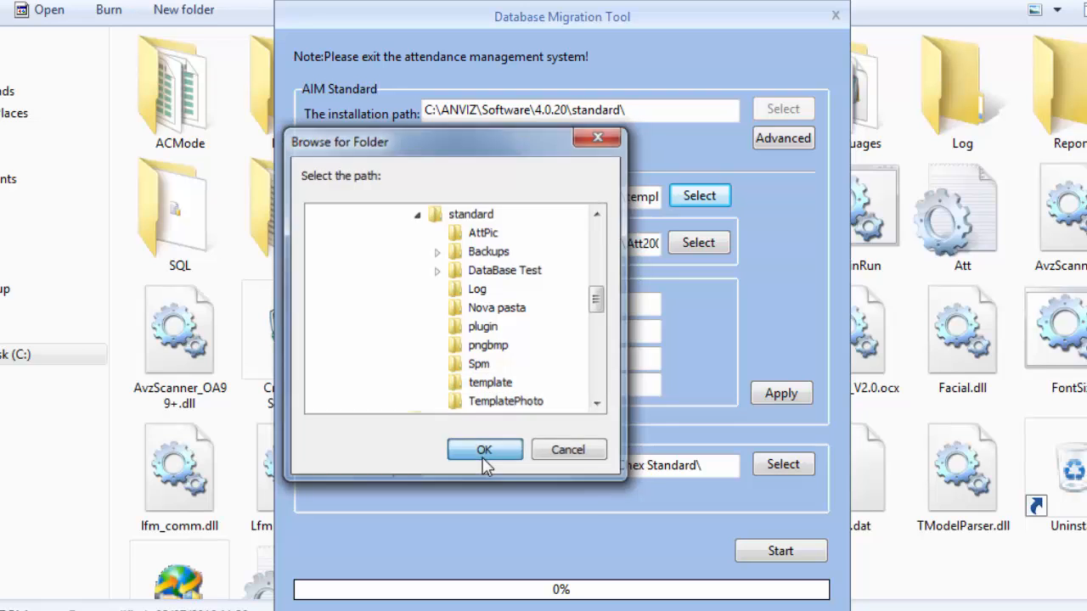
# Confirm the template folder and browse for the old Access database file.
pyautogui.click(484, 451)
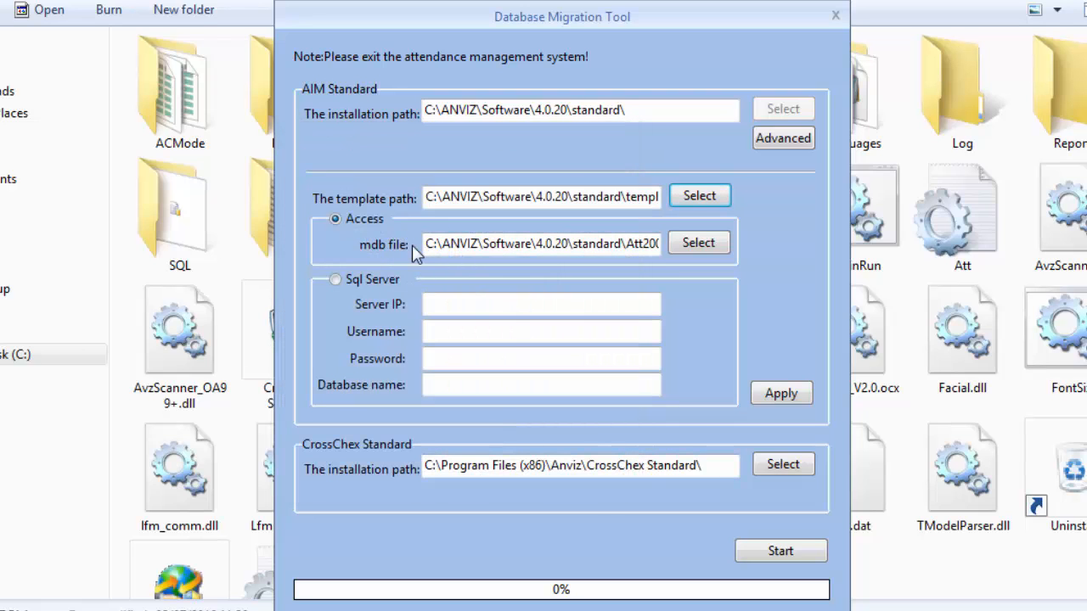
pyautogui.click(698, 243)
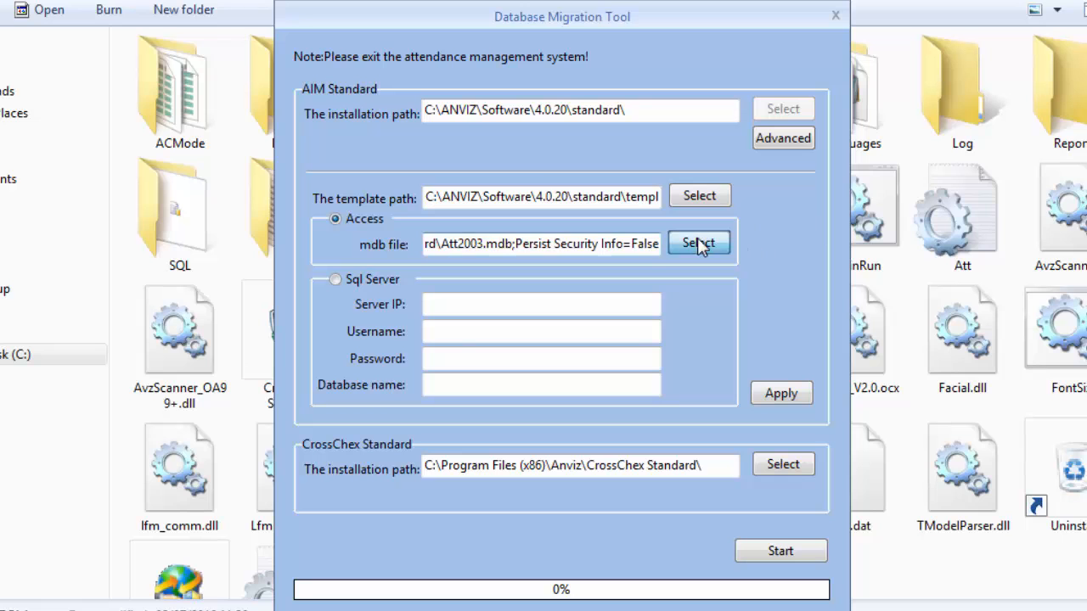
pyautogui.click(700, 243)
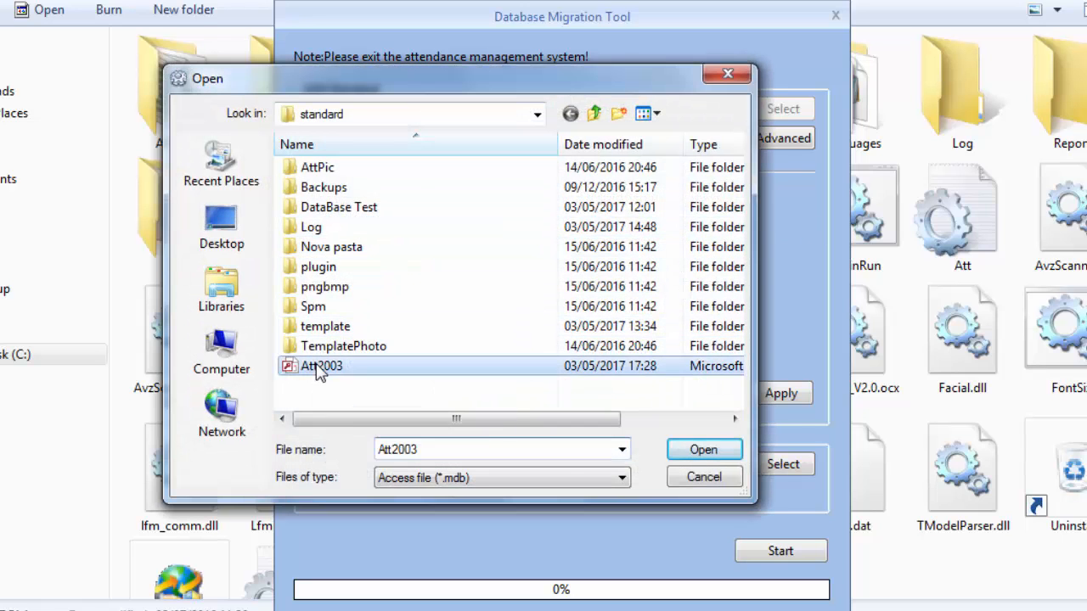
# Choose Att2003.mdb as the migration source and check the CrossChex Standard path.
pyautogui.click(703, 448)
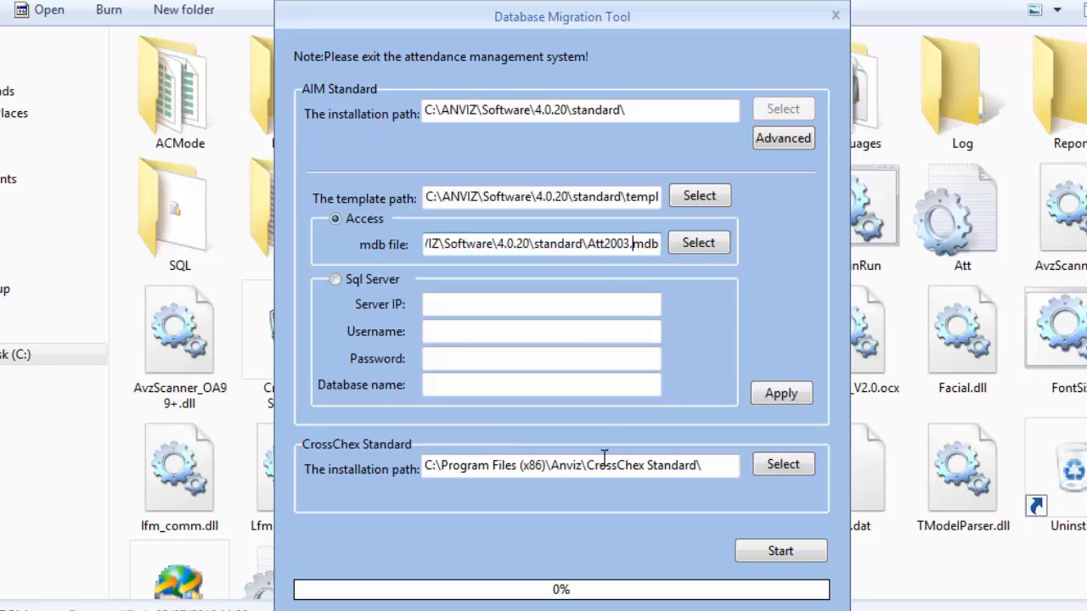
pyautogui.tripleClick(581, 466)
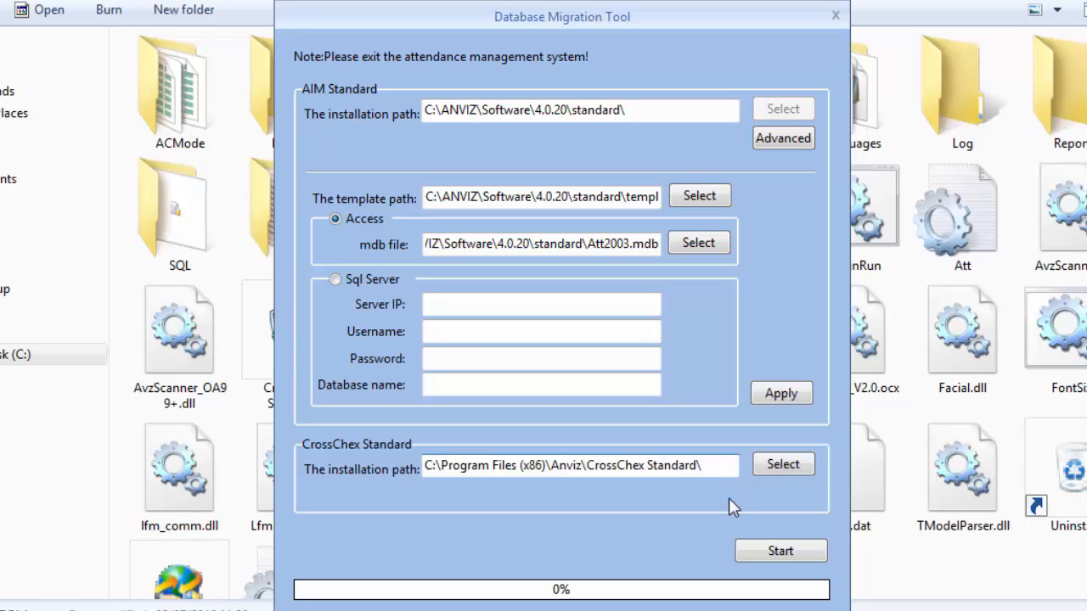
pyautogui.click(581, 466)
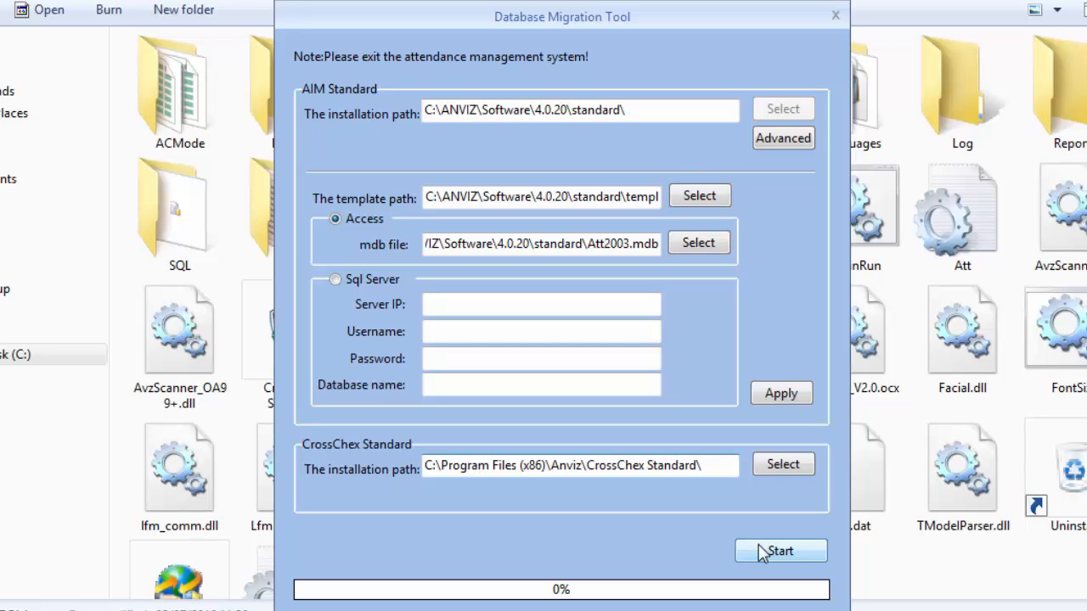
# Run the migration, accept the data-overwrite warning, and close DBMove at 100%.
pyautogui.click(780, 550)
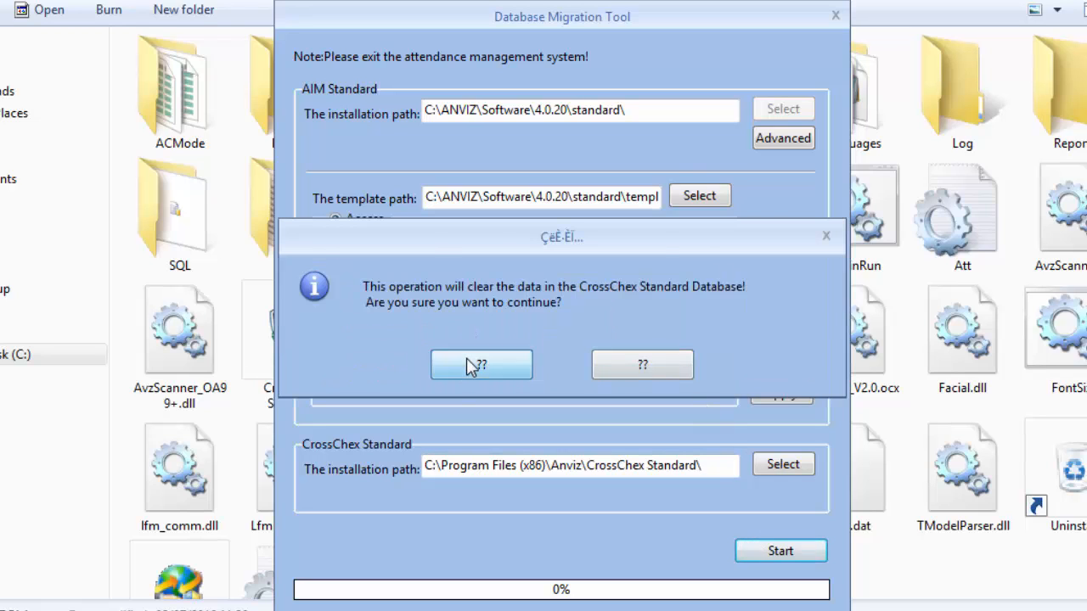
pyautogui.click(482, 364)
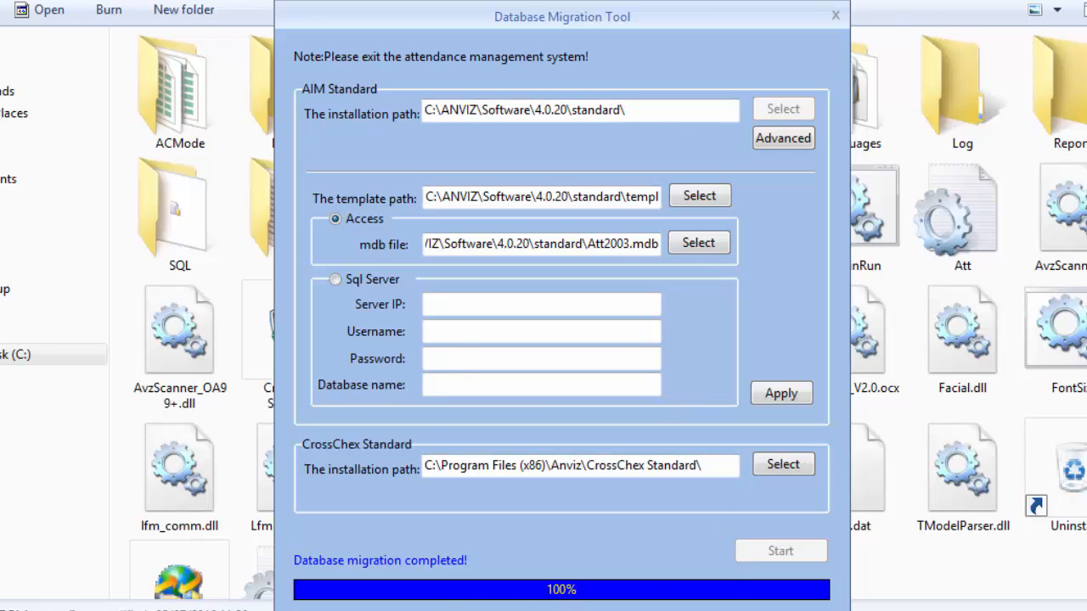
pyautogui.click(836, 15)
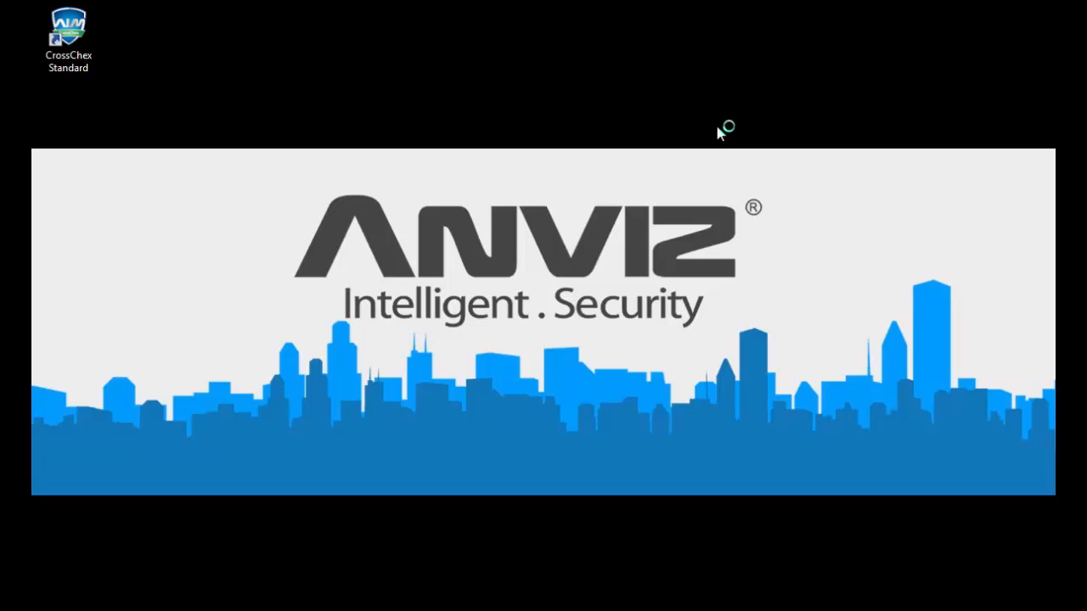
pyautogui.moveTo(591, 445)
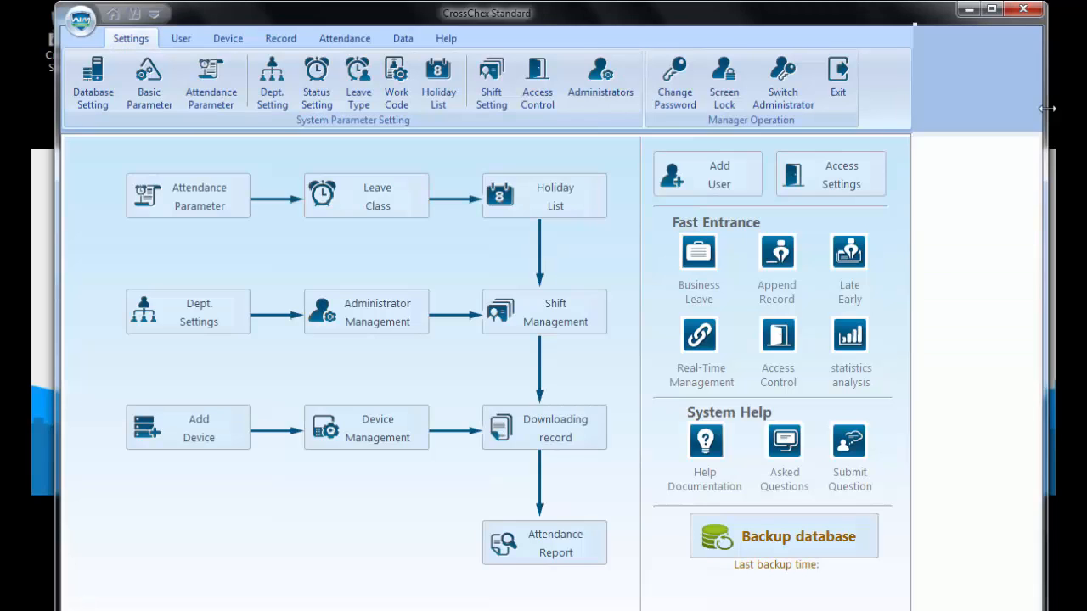
# View the imported Entrada and Salida devices, then the imported user list.
pyautogui.click(227, 38)
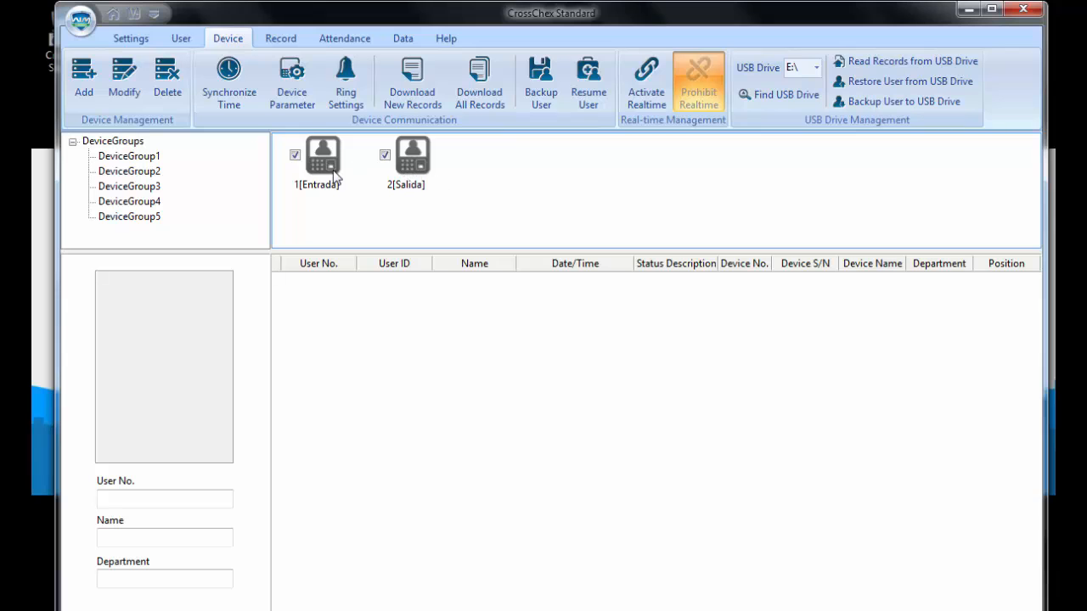
pyautogui.moveTo(547, 278)
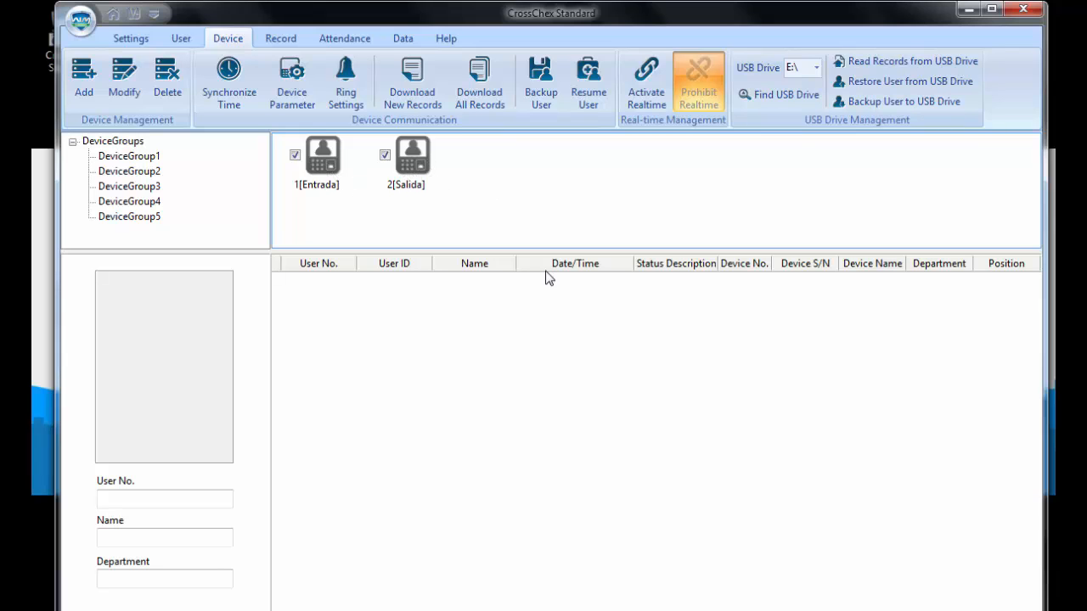
pyautogui.click(180, 37)
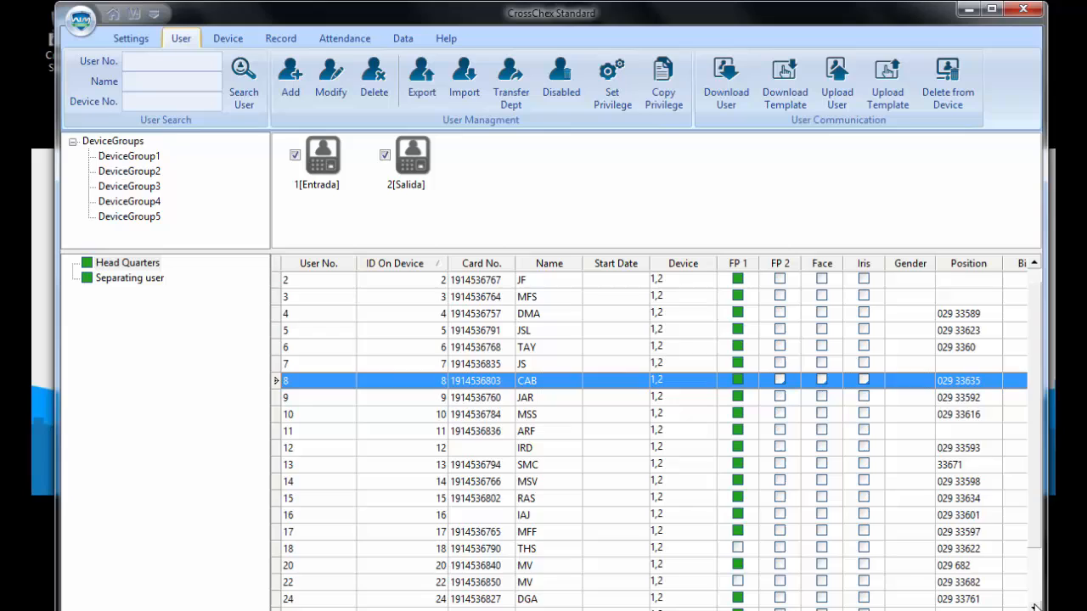
pyautogui.scroll(-3)
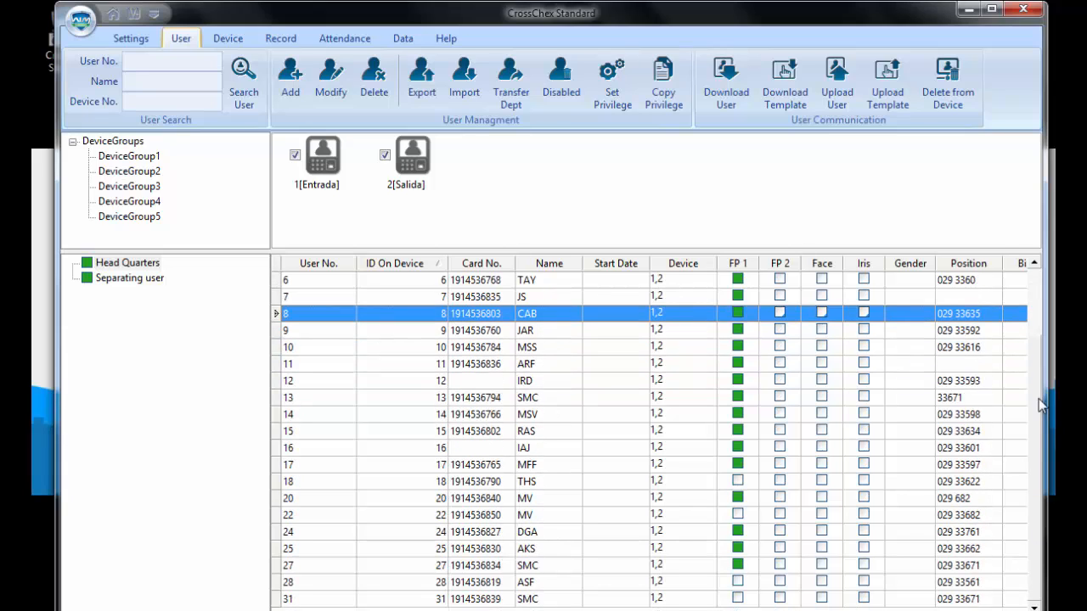
pyautogui.moveTo(413, 314)
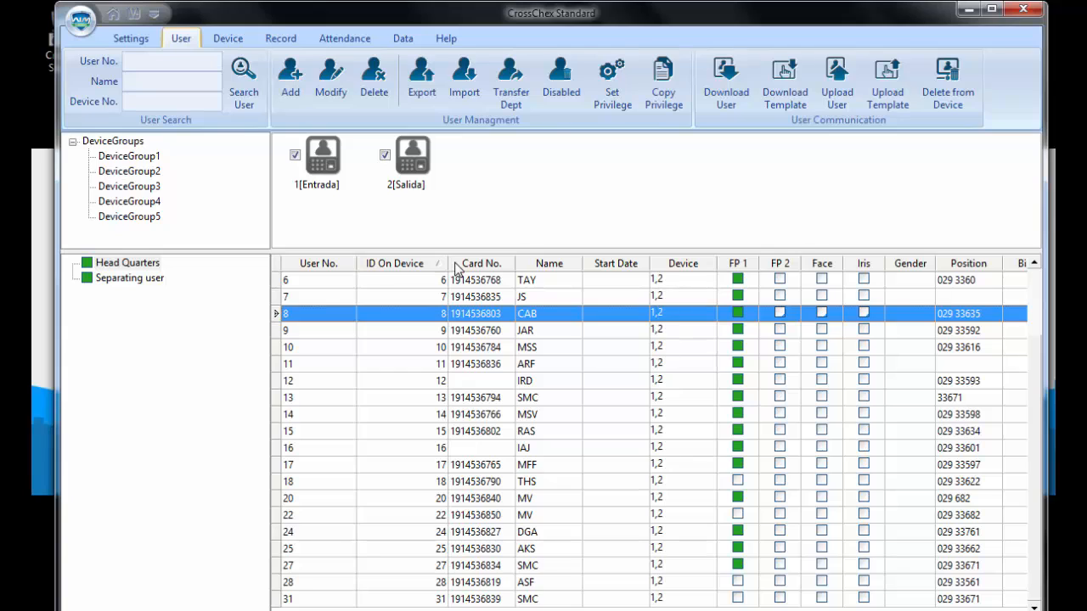
pyautogui.moveTo(119, 424)
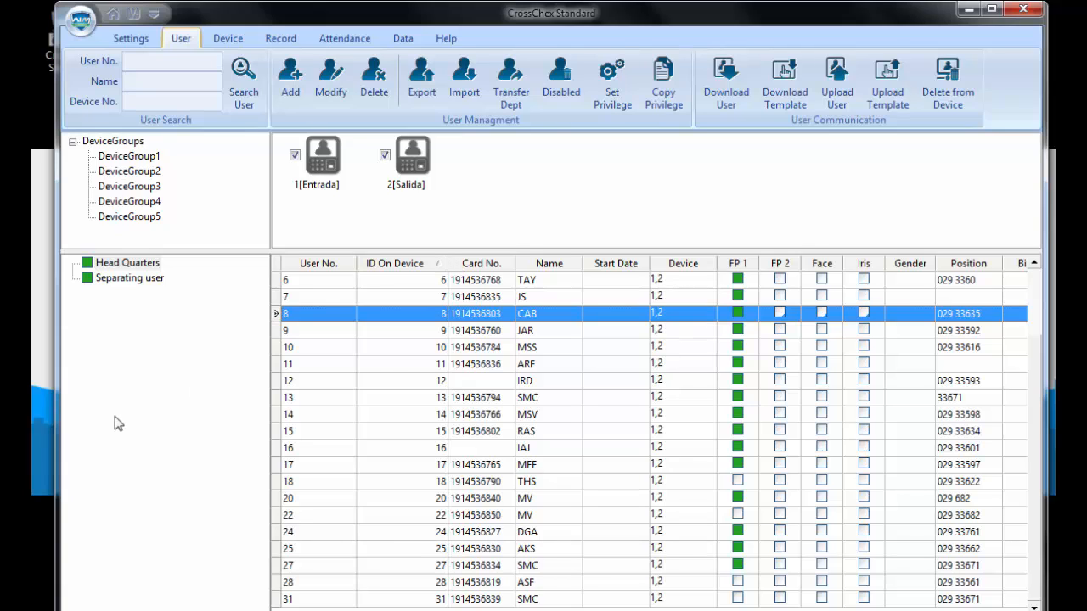
pyautogui.moveTo(523, 153)
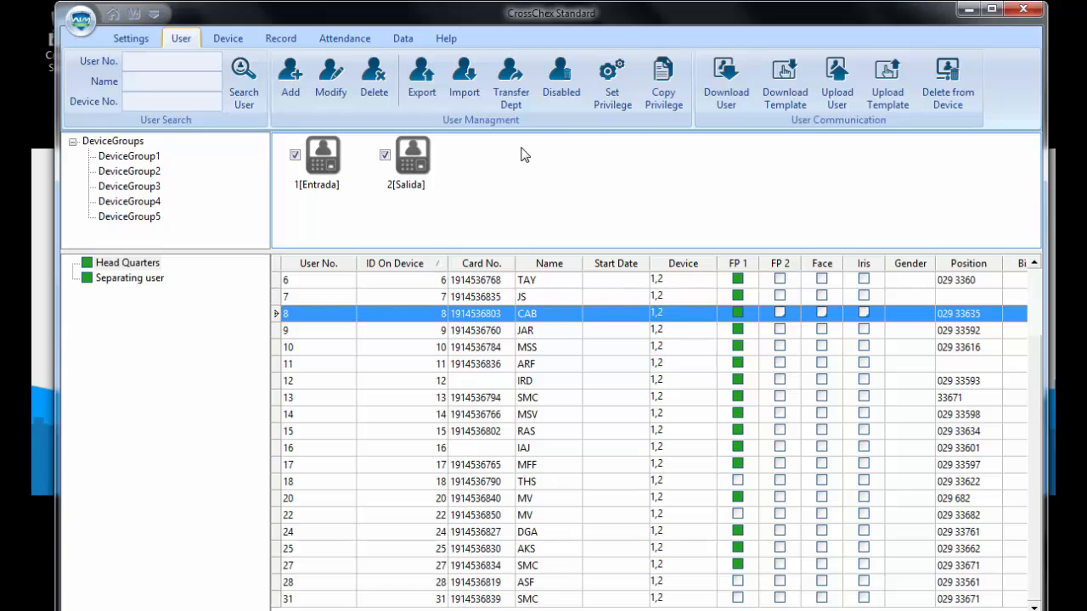
pyautogui.moveTo(785, 163)
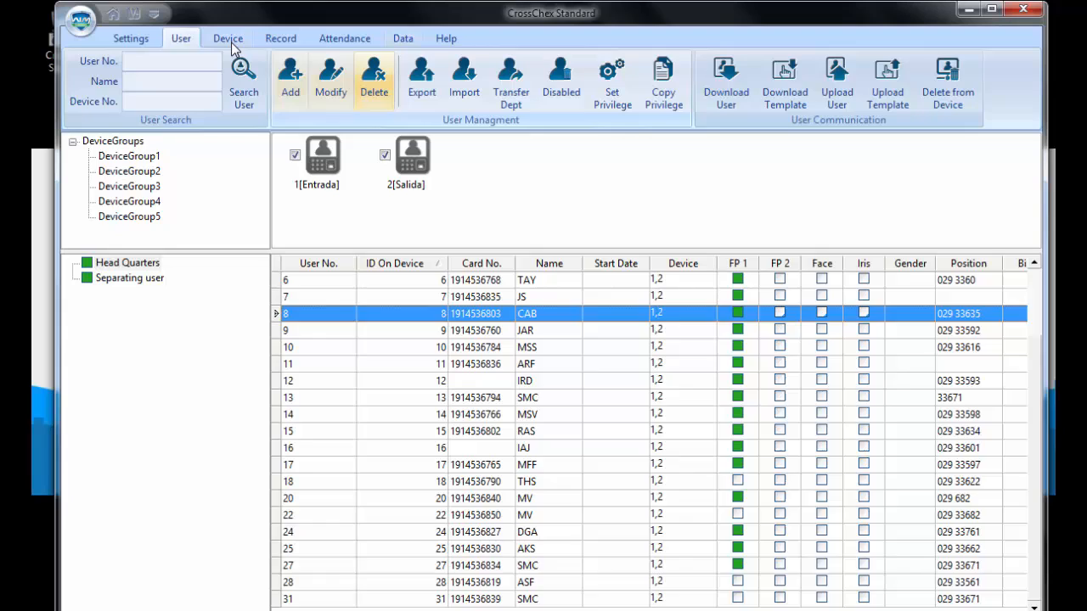
# Search attendance records from 02/05/2016 to 03/05/2017.
pyautogui.click(281, 37)
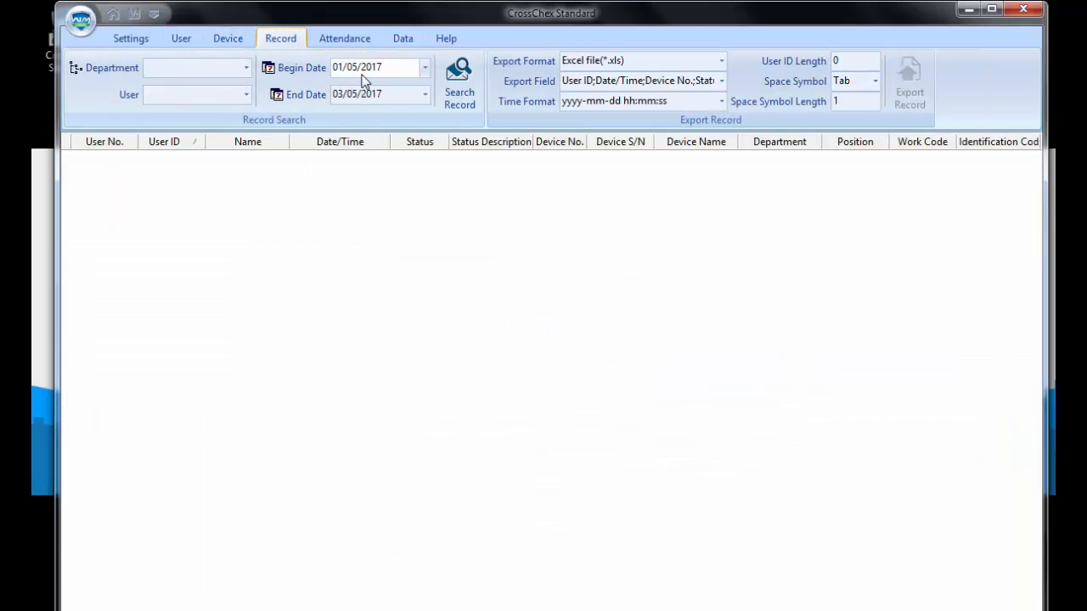
pyautogui.click(425, 68)
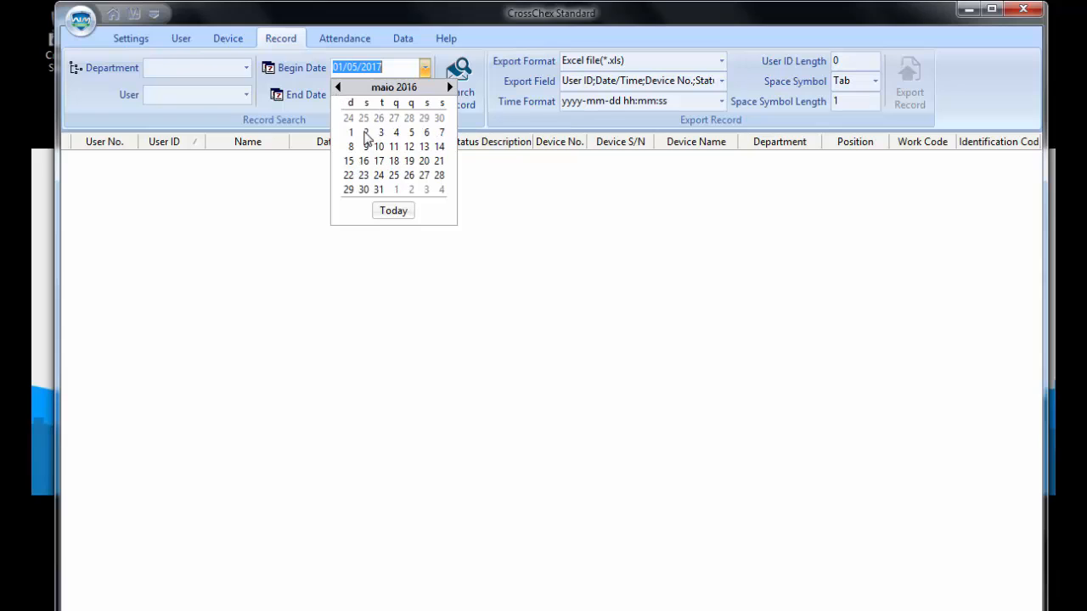
pyautogui.click(364, 133)
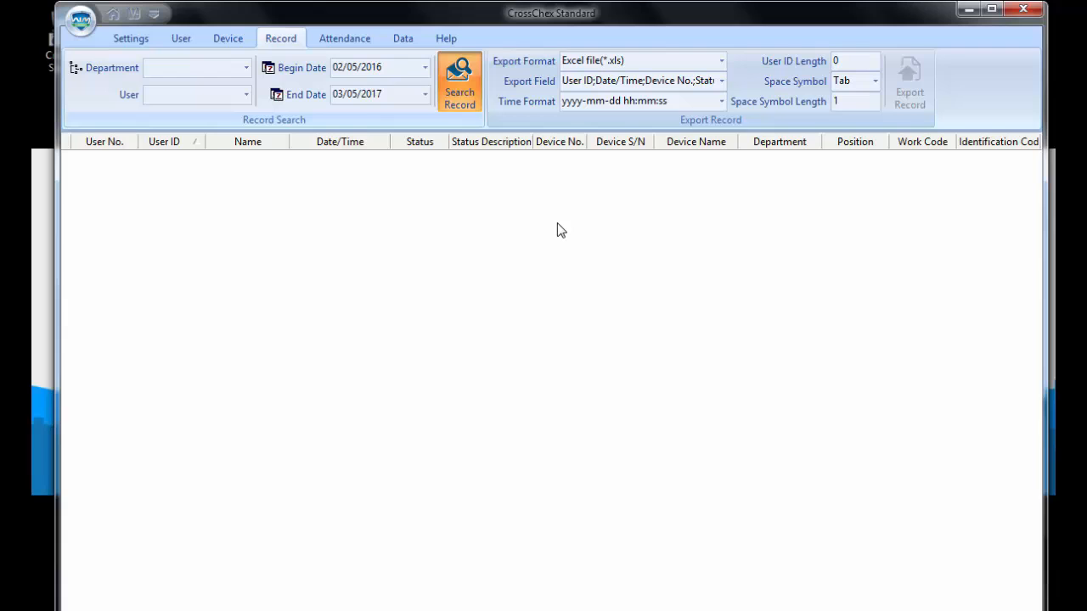
pyautogui.click(459, 82)
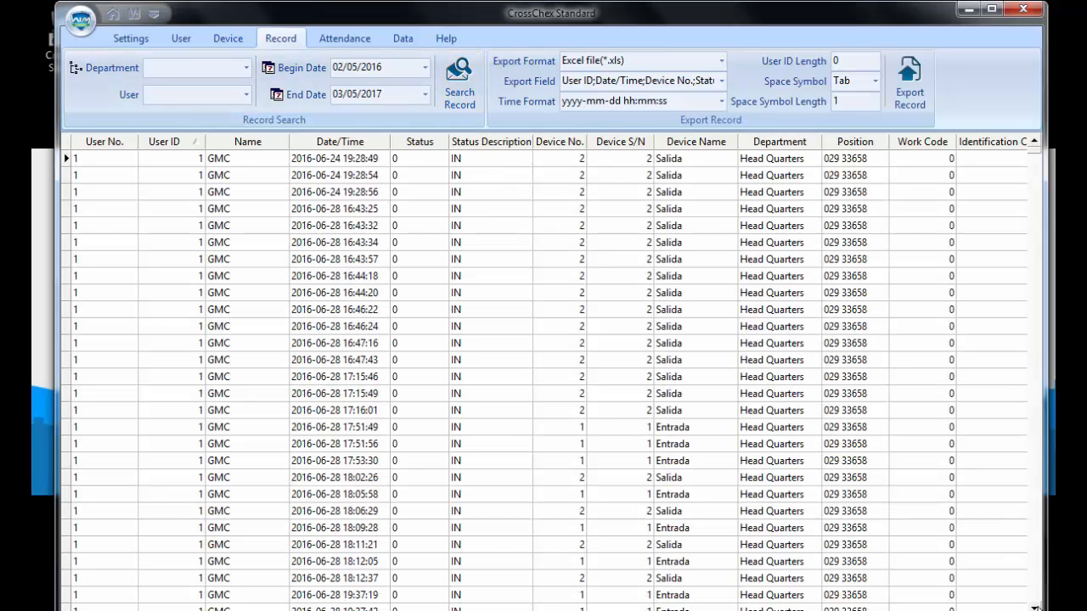
# Scroll through the migrated punches for users GMC, RAS and MFF.
pyautogui.scroll(-3)
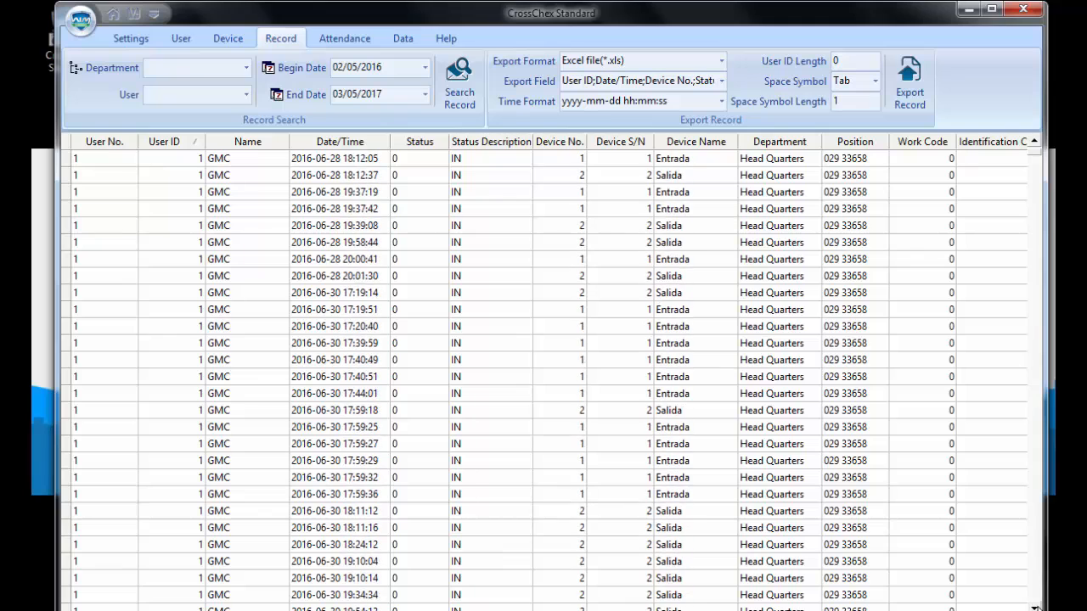
pyautogui.scroll(-3)
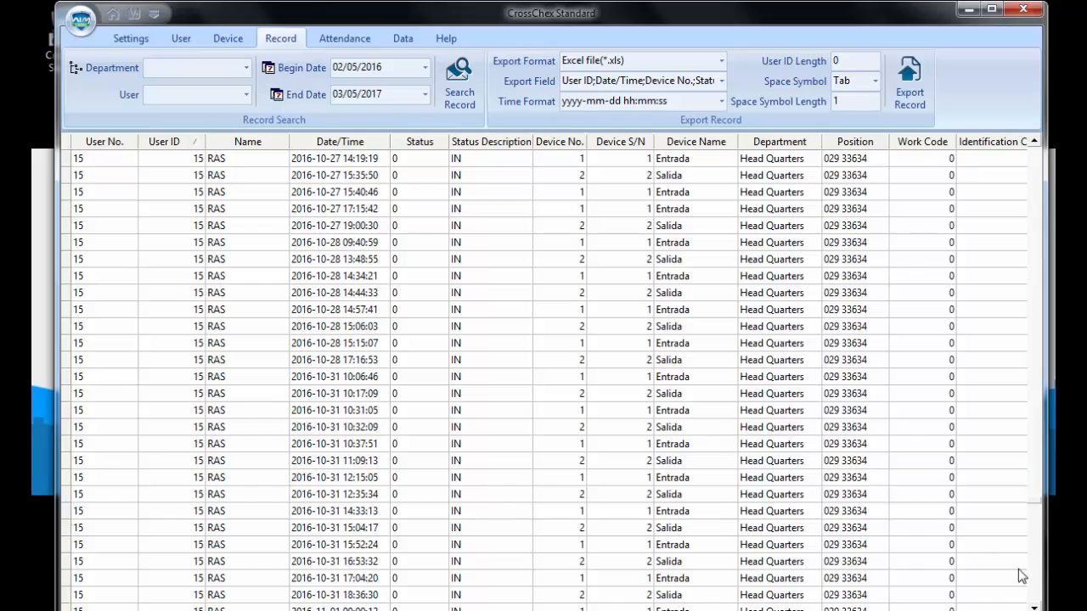
pyautogui.scroll(-3)
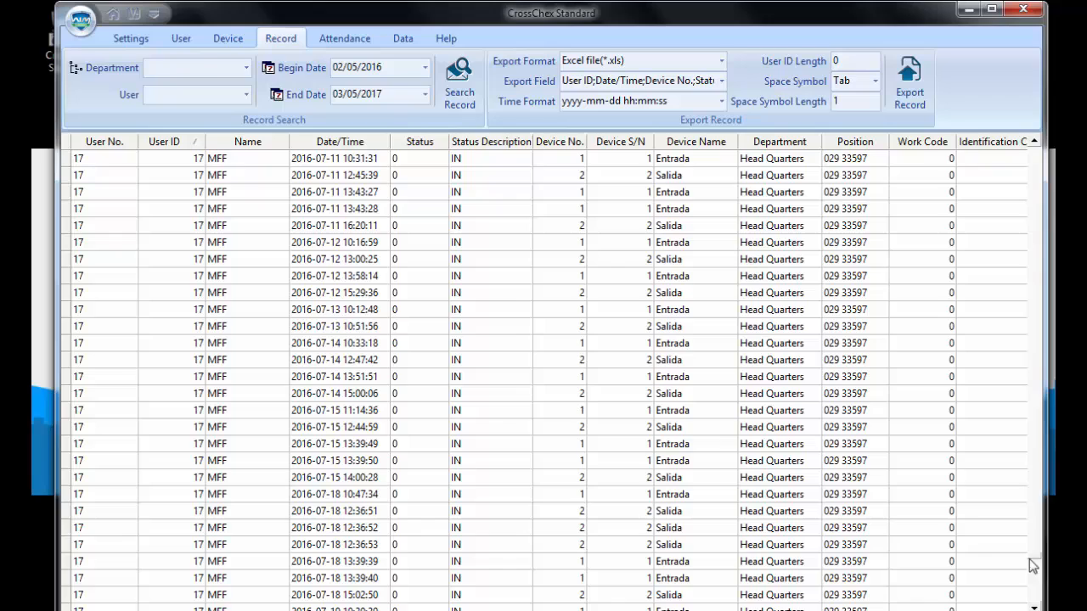
pyautogui.moveTo(707, 413)
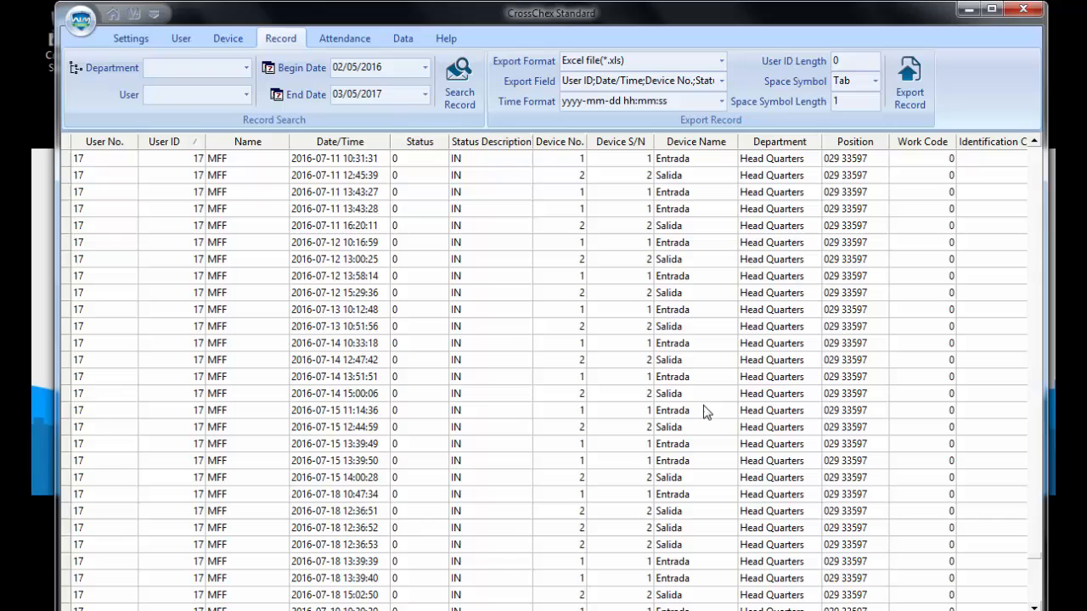
pyautogui.moveTo(235, 170)
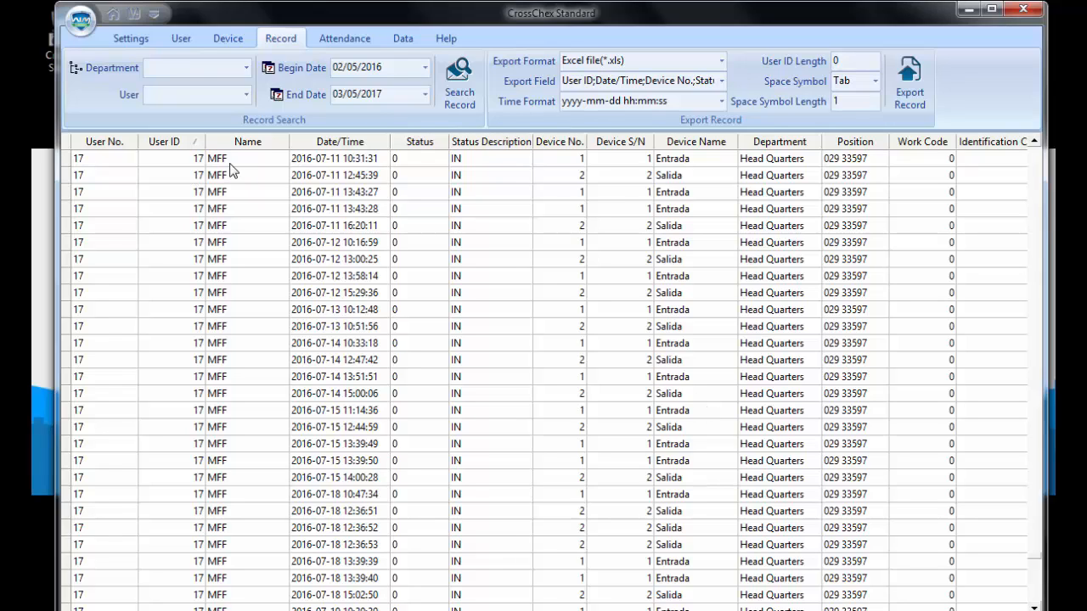
pyautogui.moveTo(84, 443)
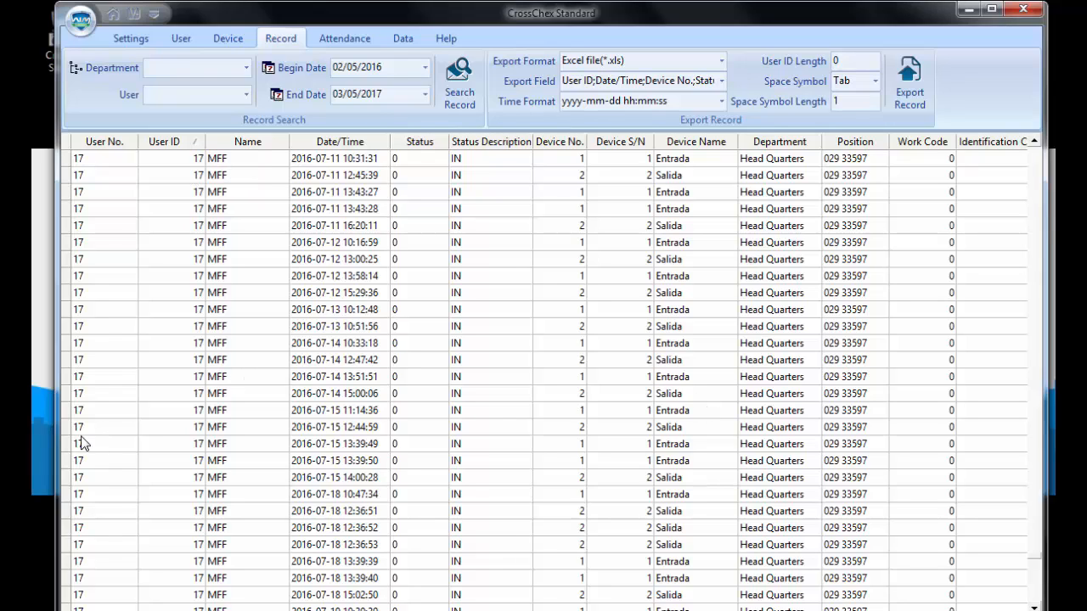